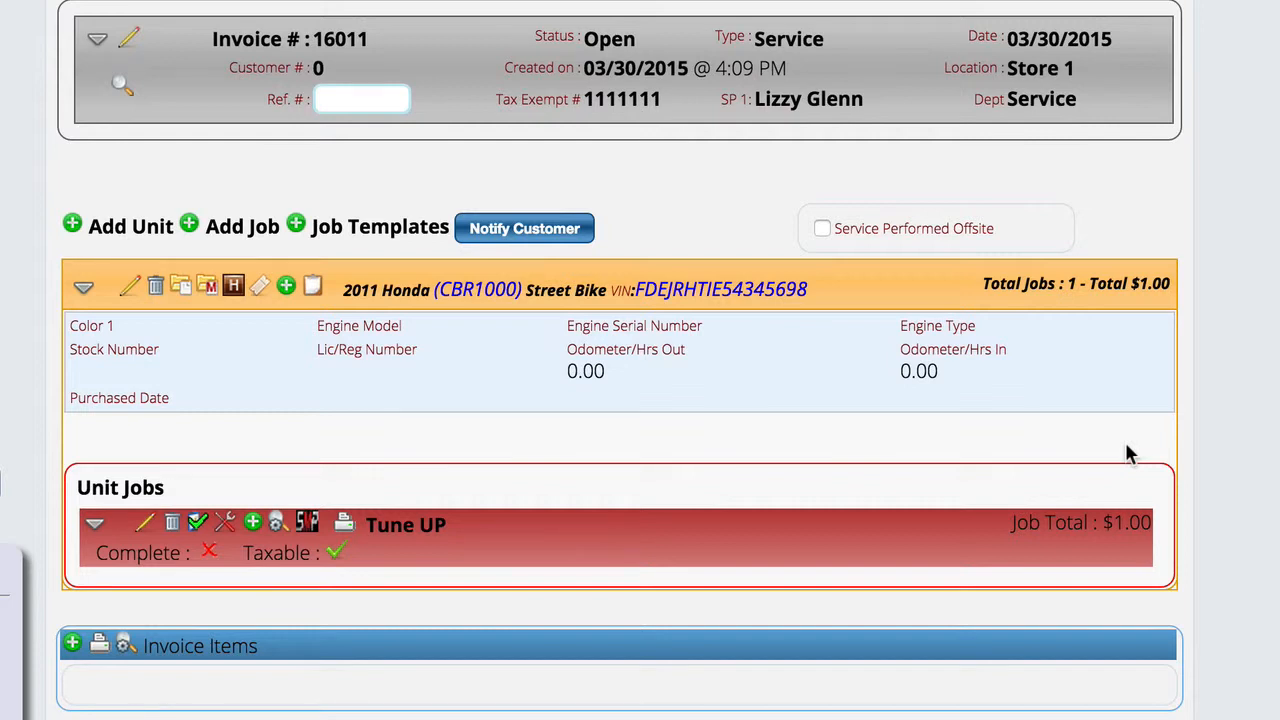
{"action": "mouse_move", "coordinate": [762, 472]}
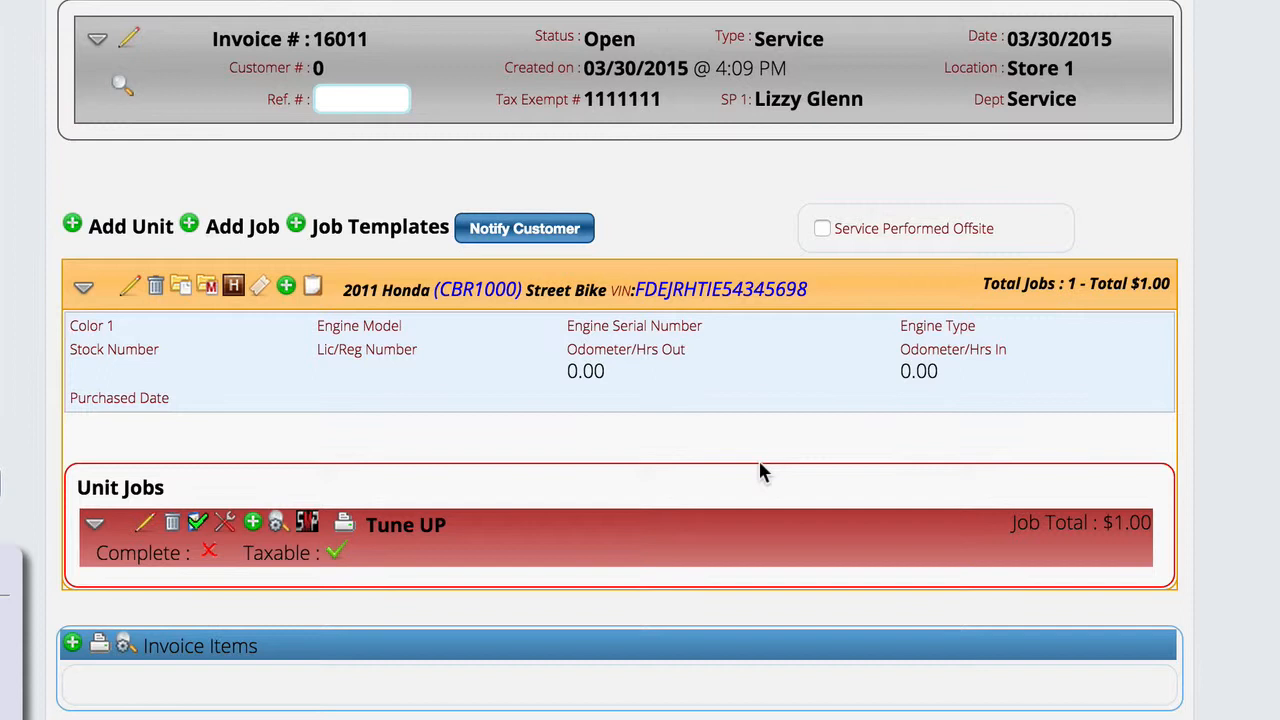
{"action": "mouse_move", "coordinate": [478, 516]}
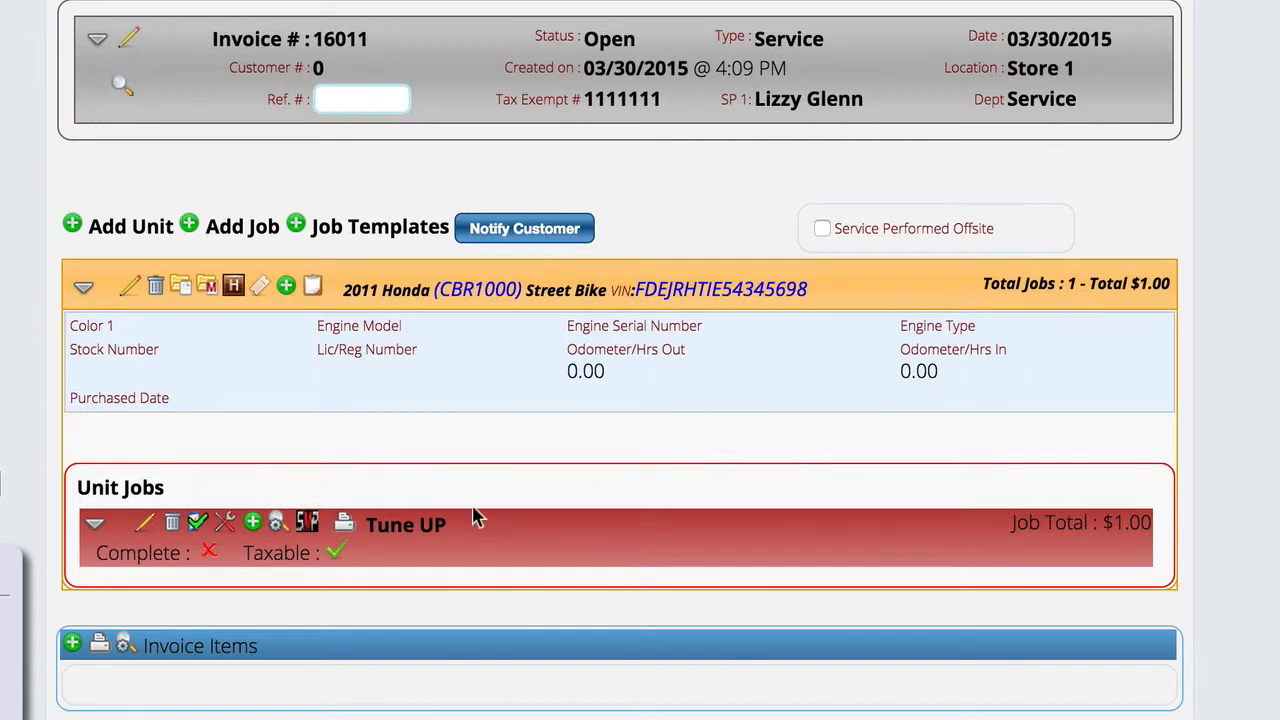
{"action": "mouse_move", "coordinate": [650, 490]}
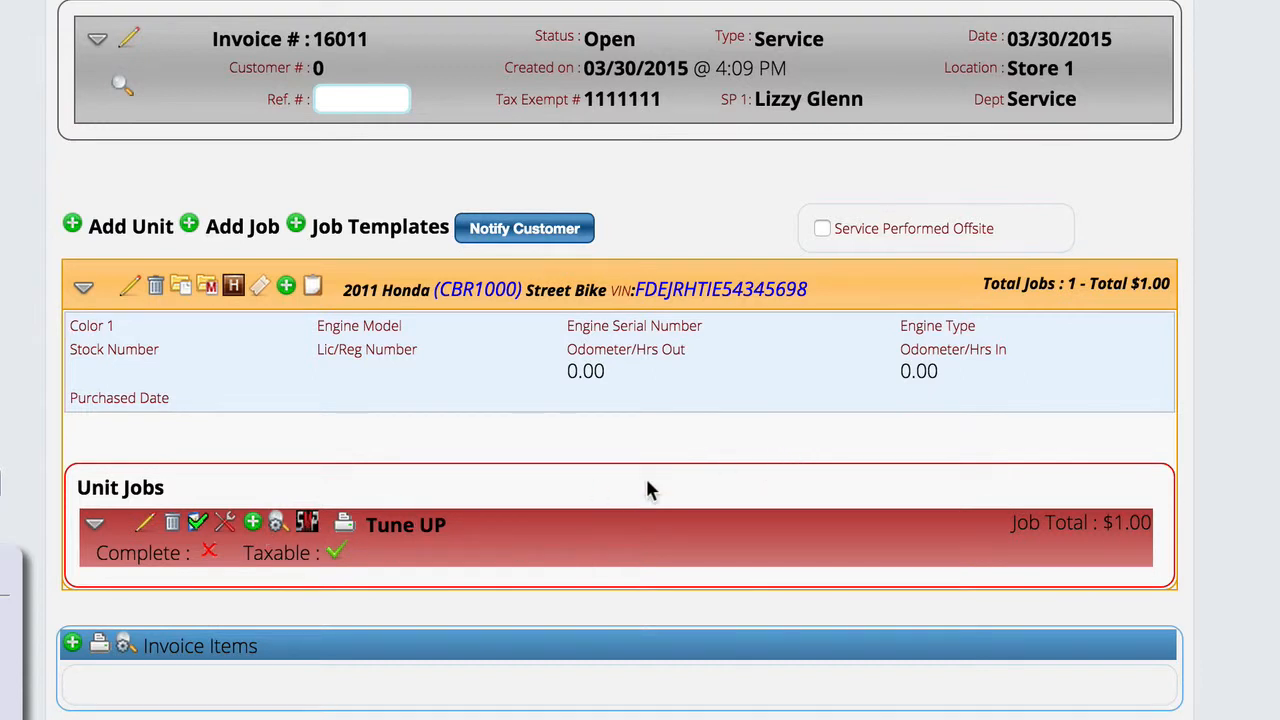
Expand the Invoicing section in the settings sidebar to list its setup options
{"action": "scroll", "scroll_direction": "up", "scroll_amount": 3}
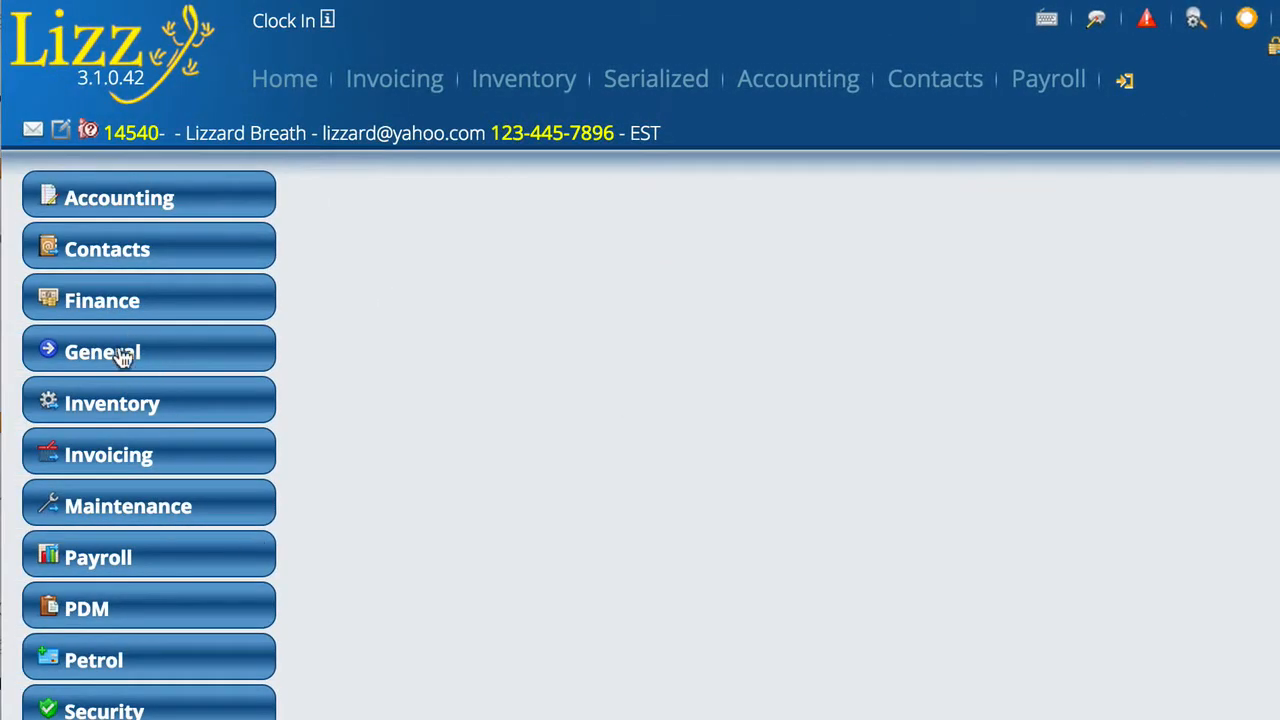
{"action": "left_click", "coordinate": [108, 454]}
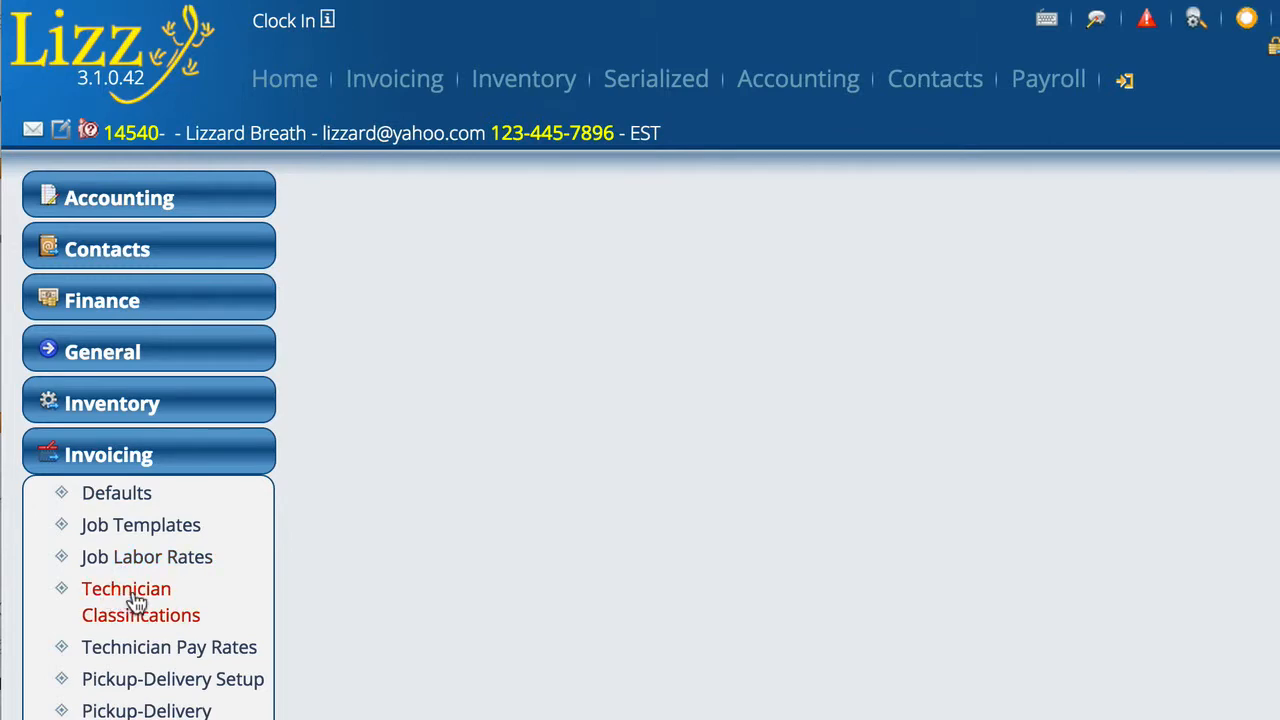
{"action": "mouse_move", "coordinate": [169, 647]}
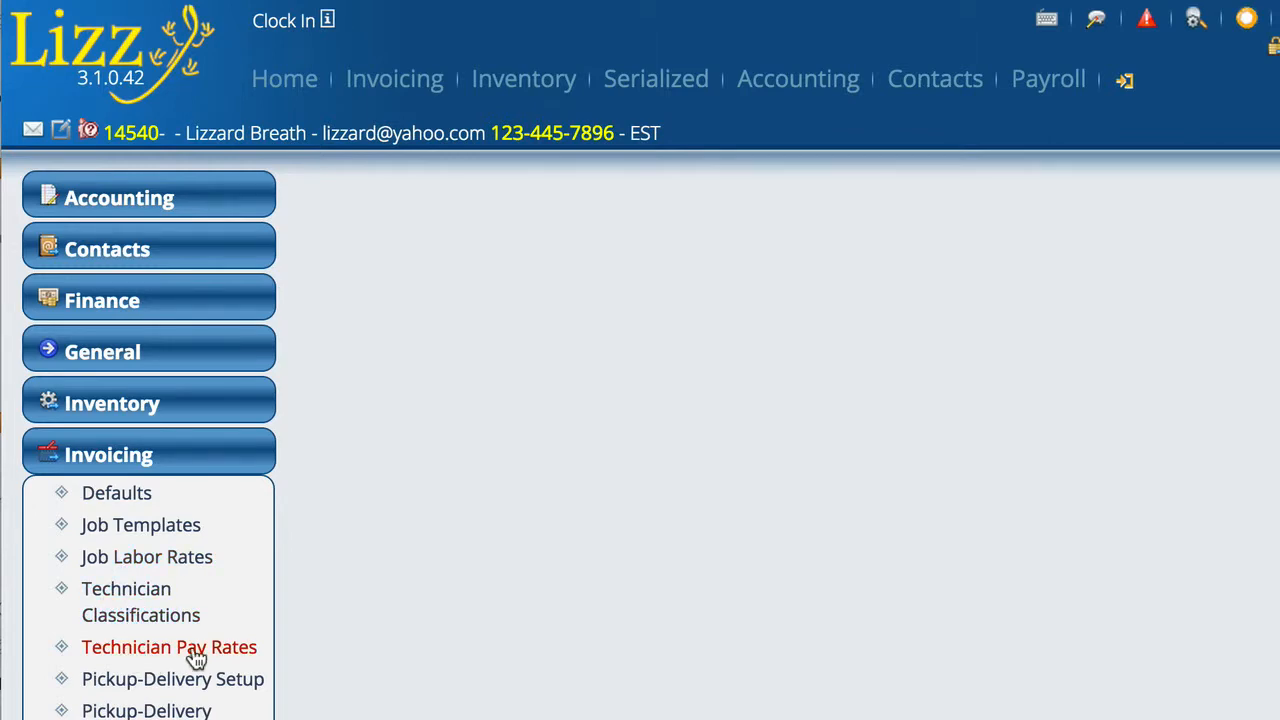
{"action": "left_click", "coordinate": [169, 647]}
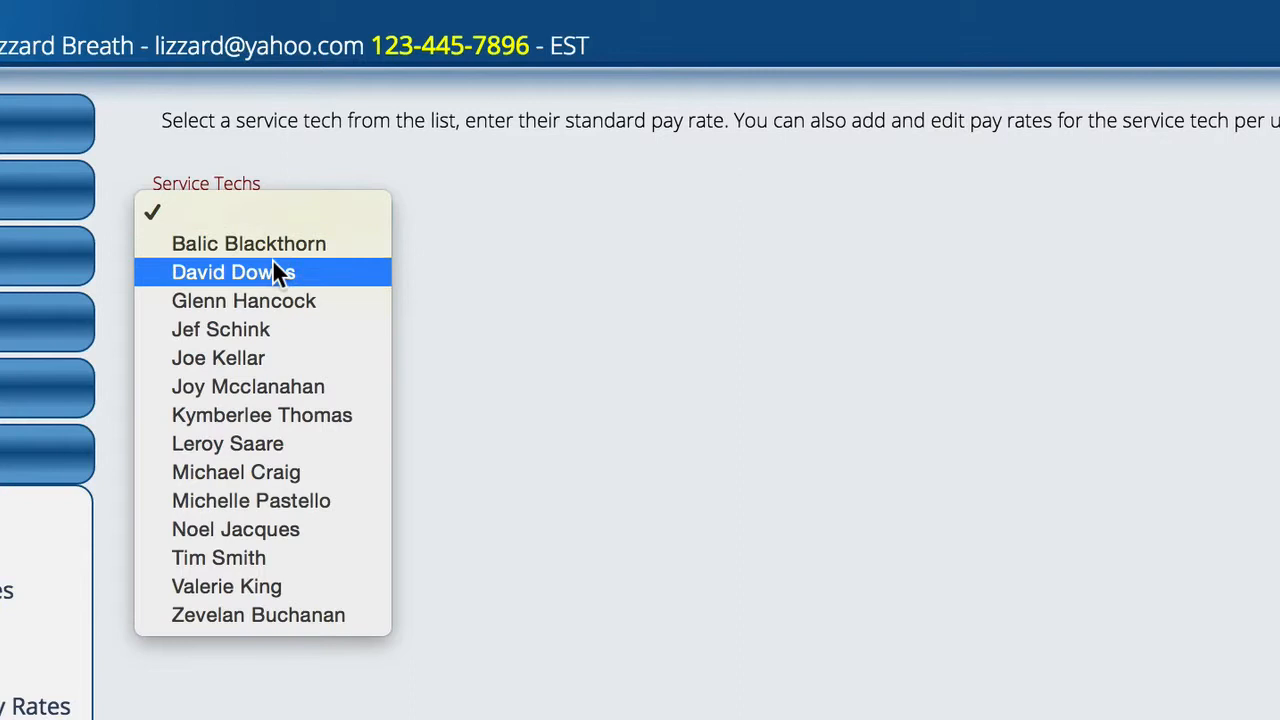
{"action": "left_click", "coordinate": [243, 300]}
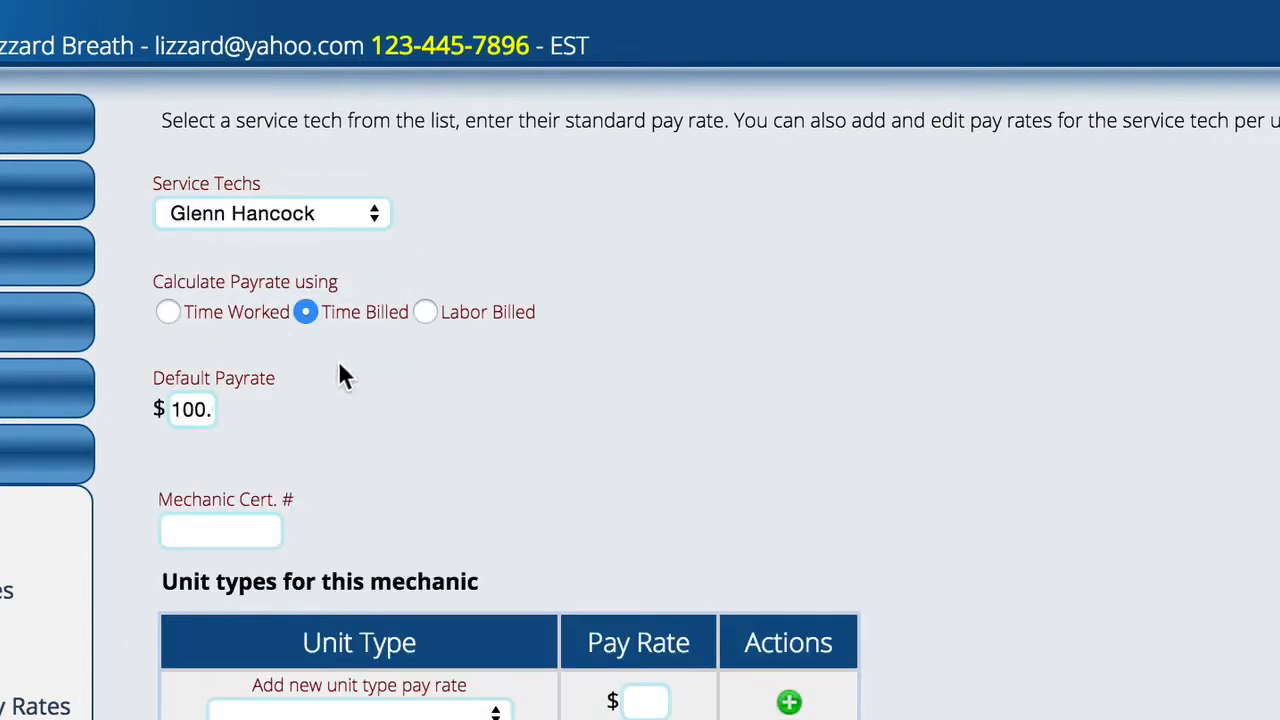
{"action": "scroll", "scroll_direction": "down", "scroll_amount": 3}
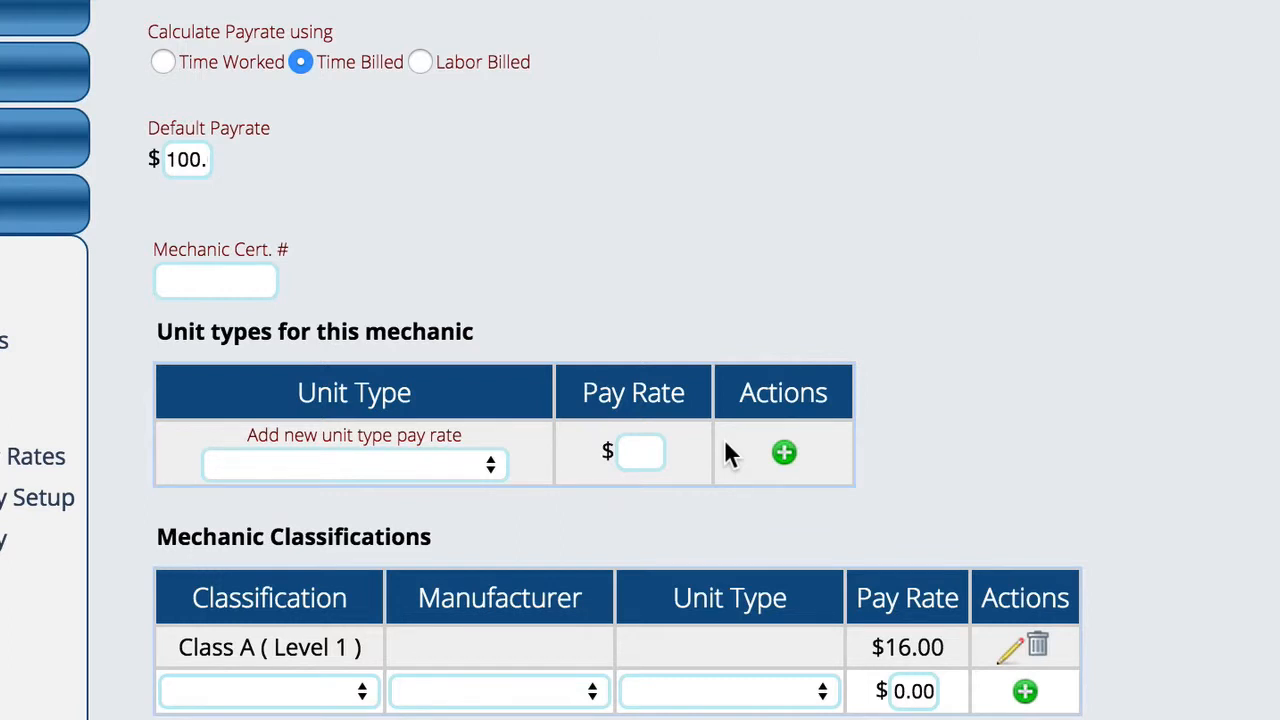
{"action": "mouse_move", "coordinate": [140, 128]}
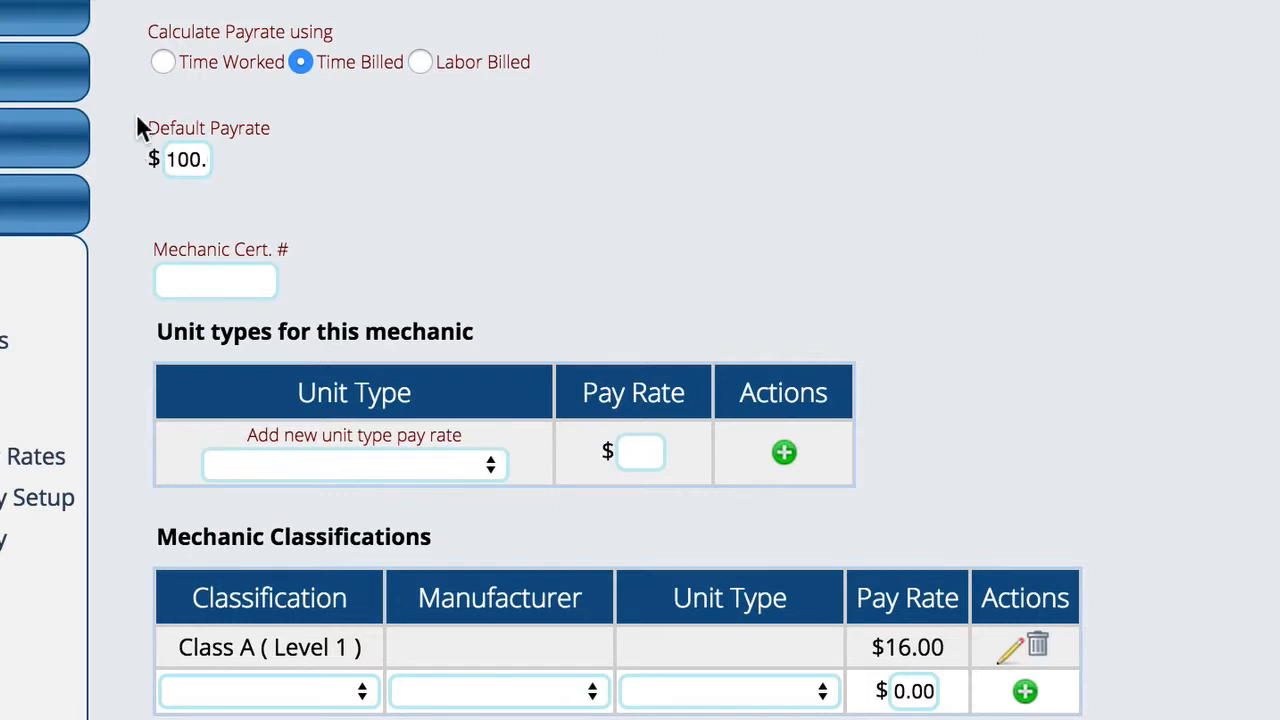
{"action": "mouse_move", "coordinate": [215, 85]}
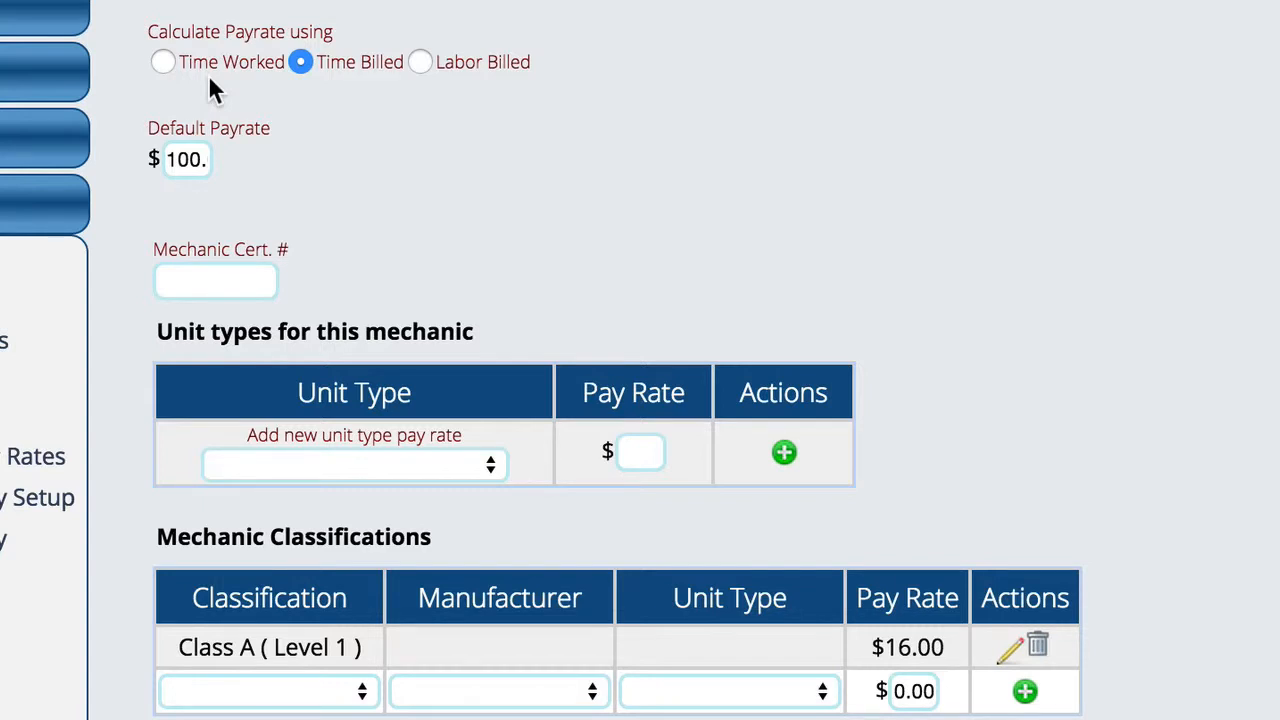
{"action": "mouse_move", "coordinate": [219, 190]}
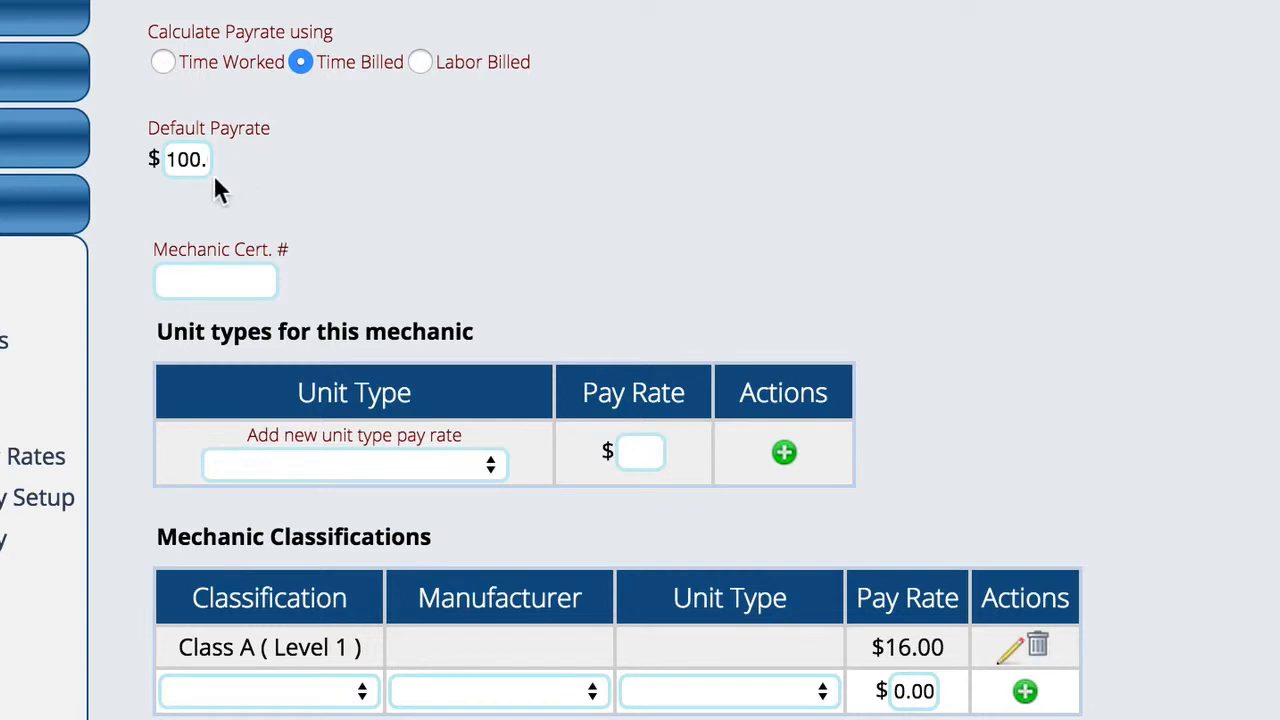
{"action": "mouse_move", "coordinate": [196, 178]}
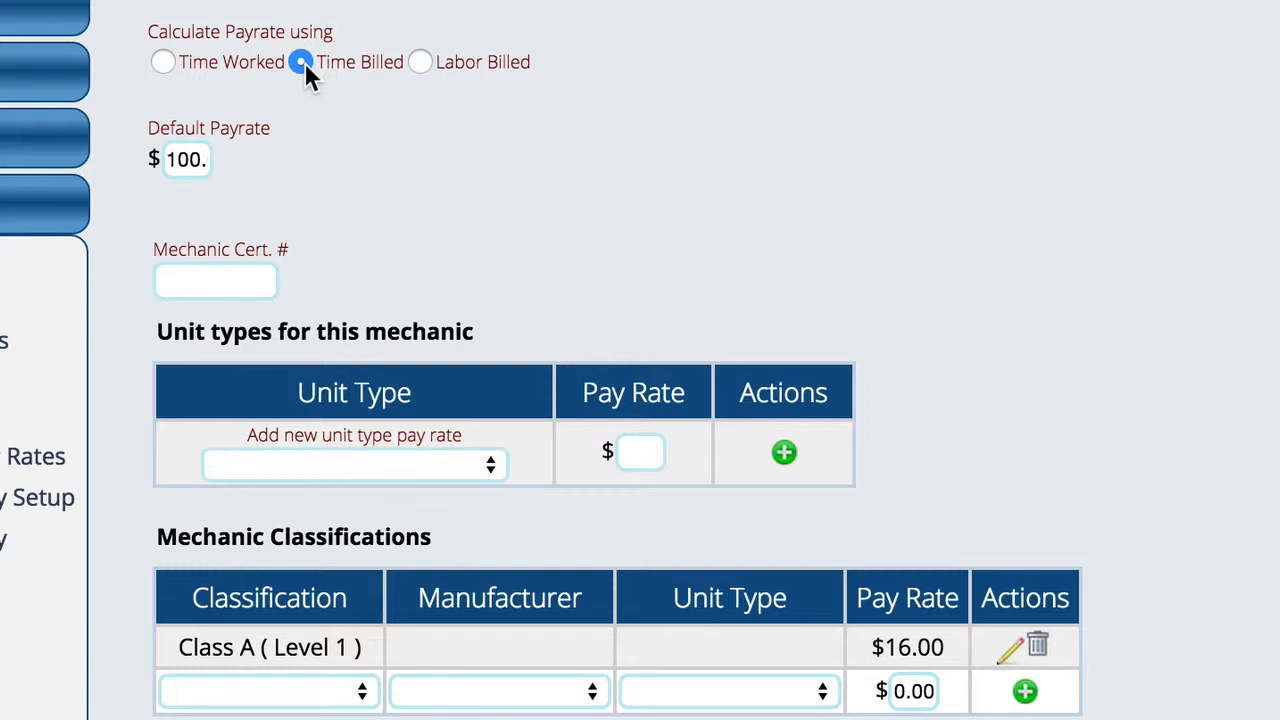
{"action": "mouse_move", "coordinate": [500, 70]}
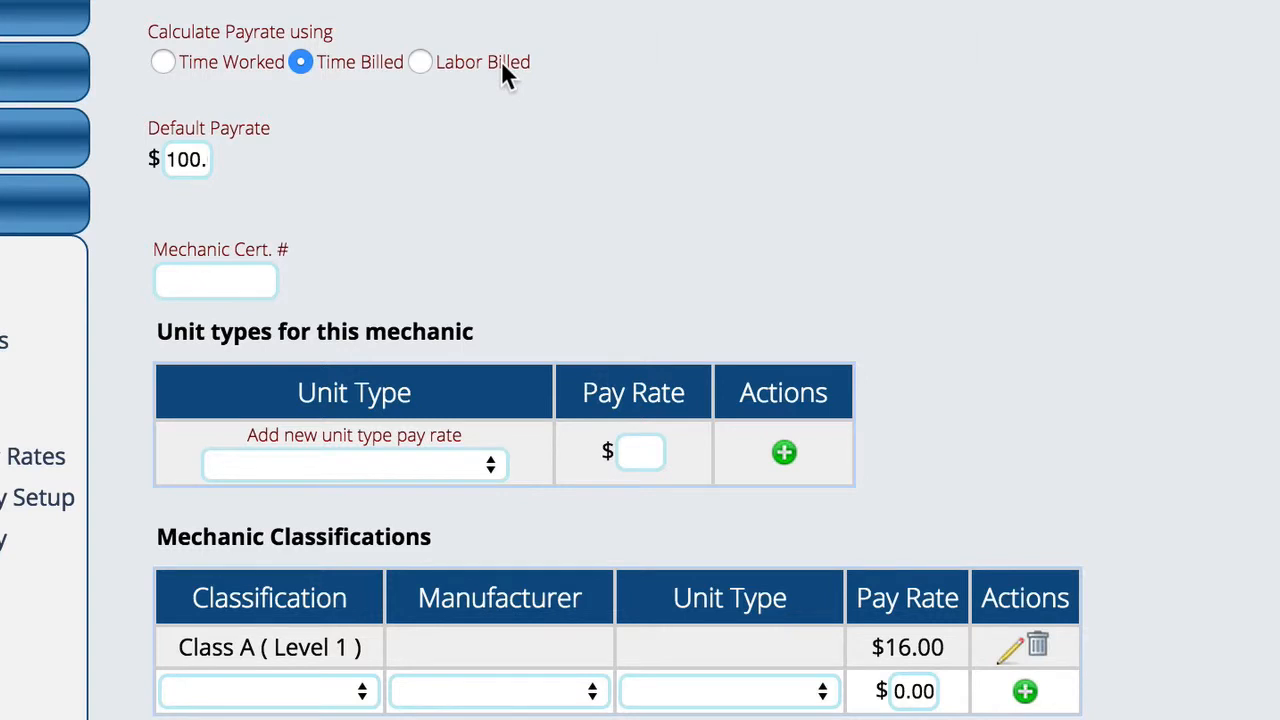
{"action": "mouse_move", "coordinate": [230, 75]}
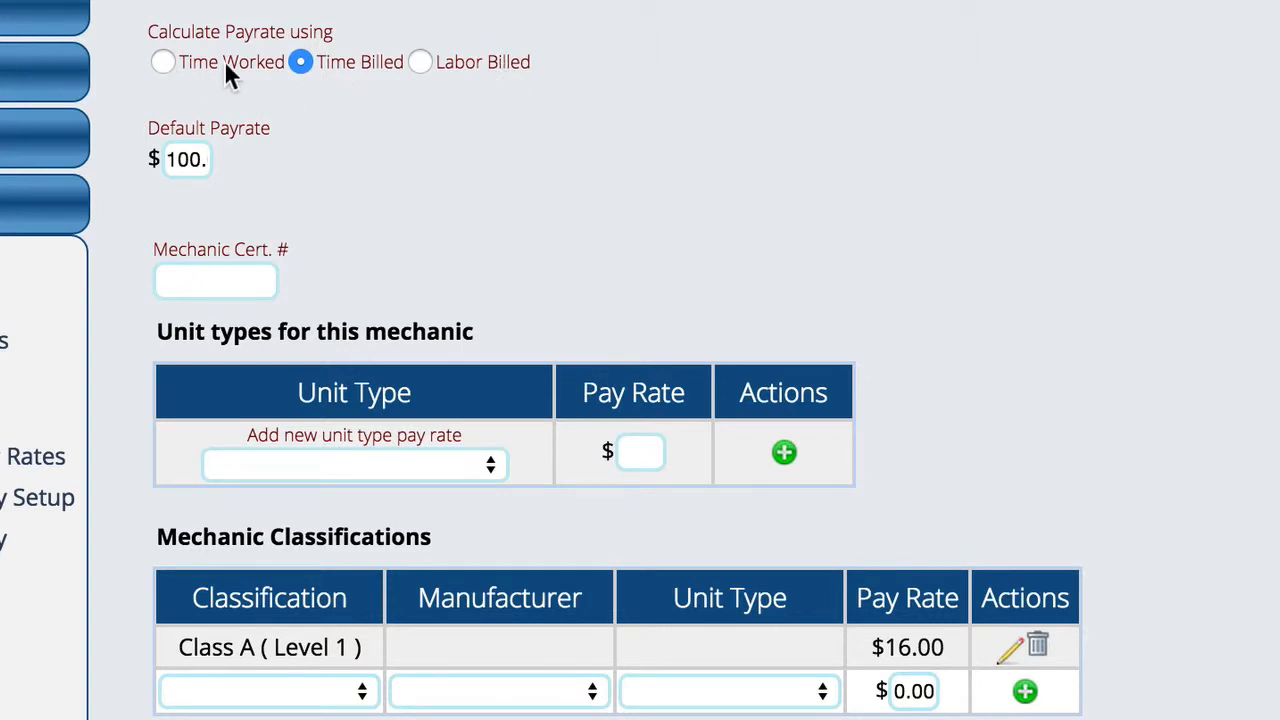
{"action": "mouse_move", "coordinate": [420, 75]}
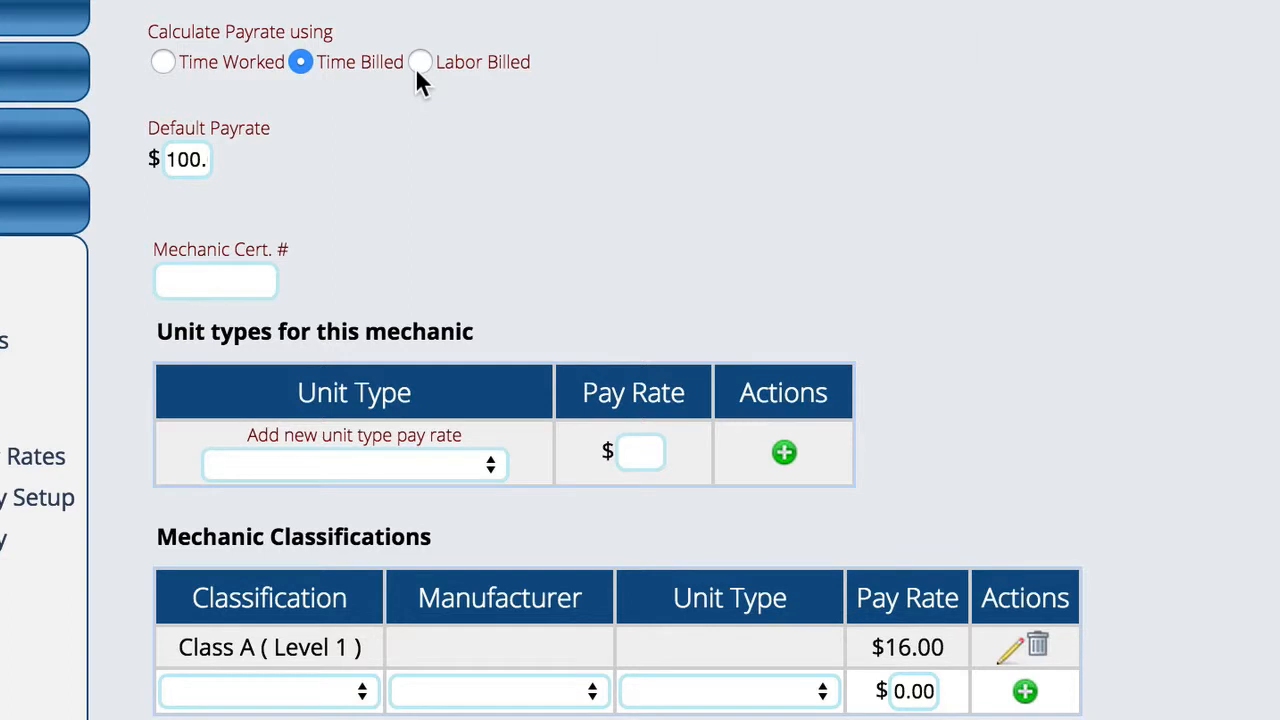
{"action": "mouse_move", "coordinate": [315, 90]}
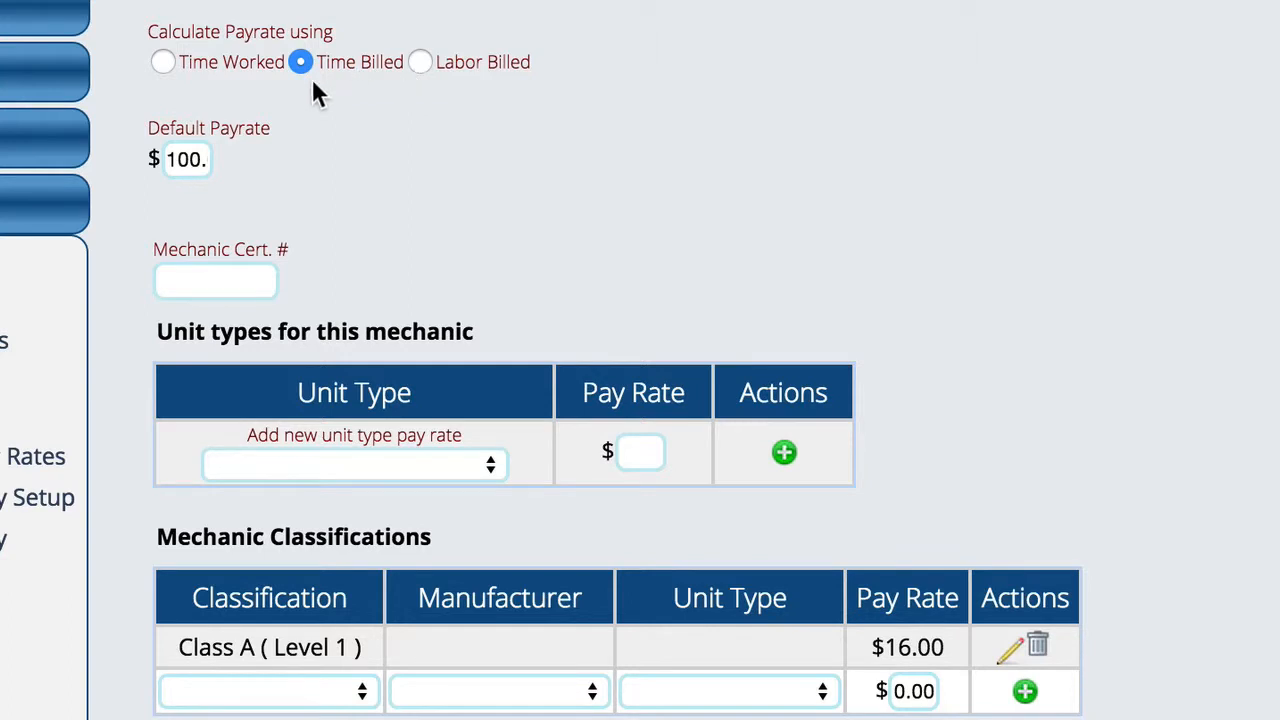
{"action": "mouse_move", "coordinate": [263, 118]}
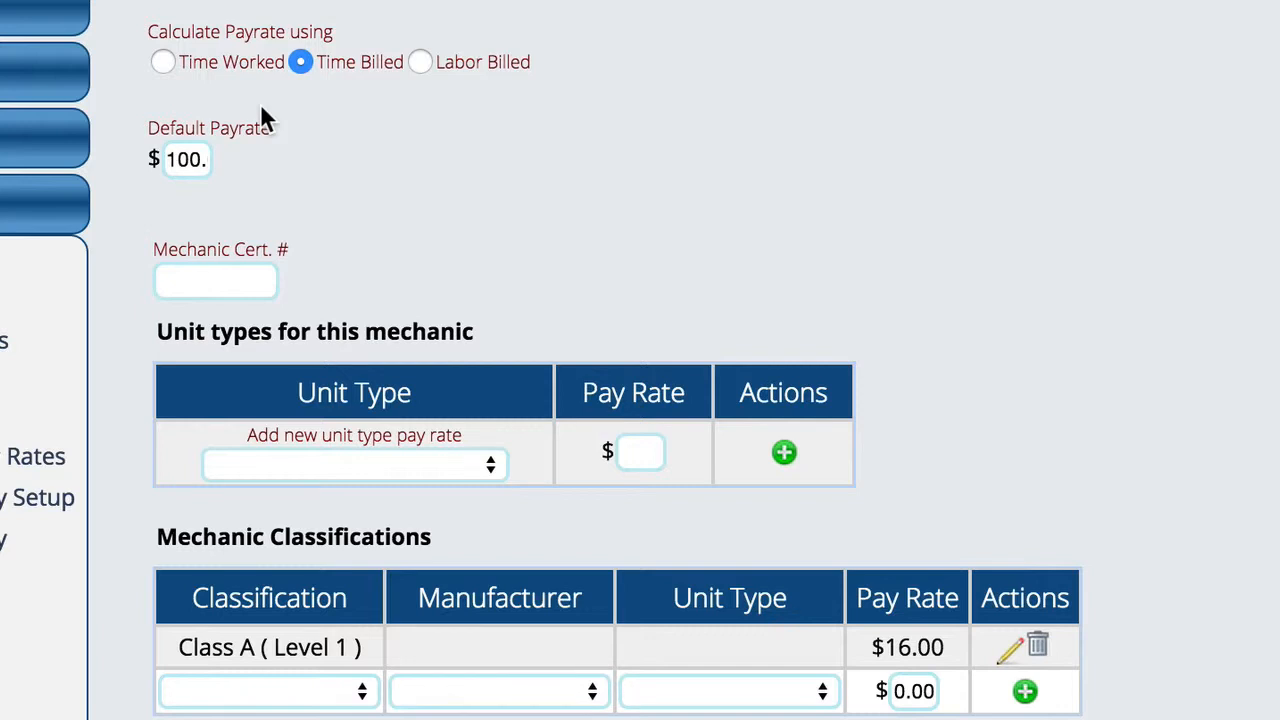
{"action": "mouse_move", "coordinate": [291, 22]}
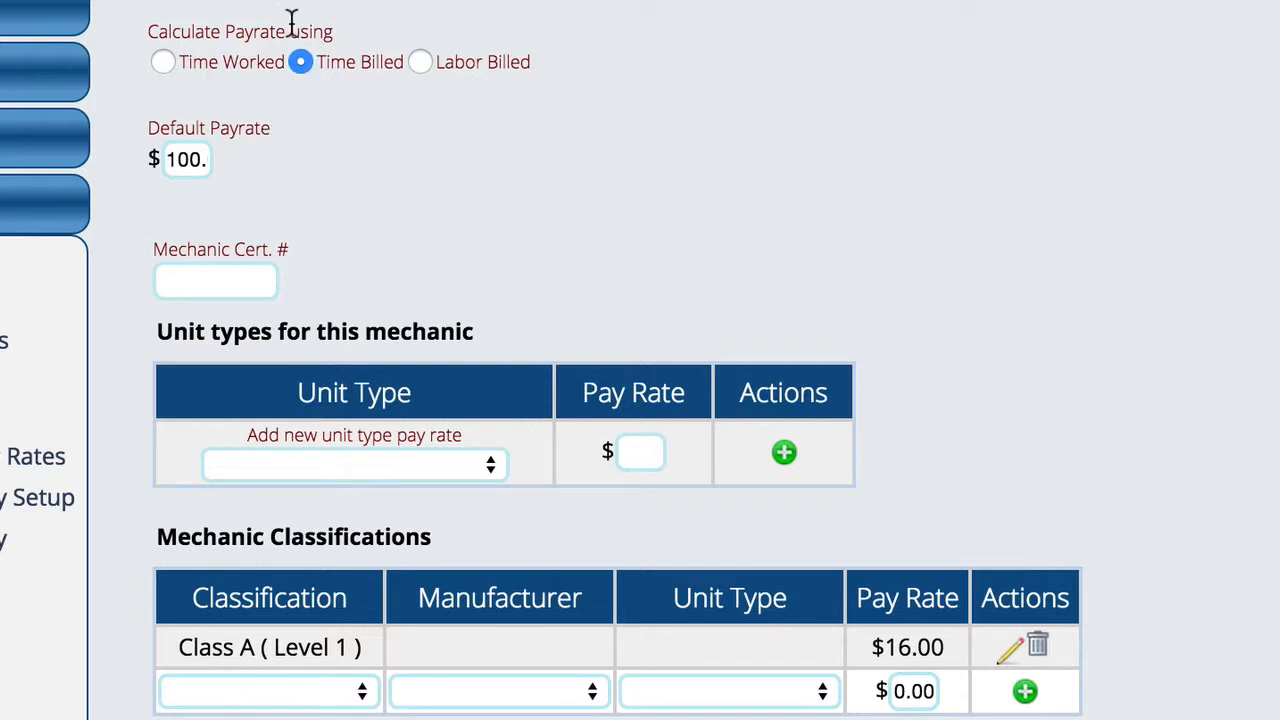
{"action": "mouse_move", "coordinate": [372, 122]}
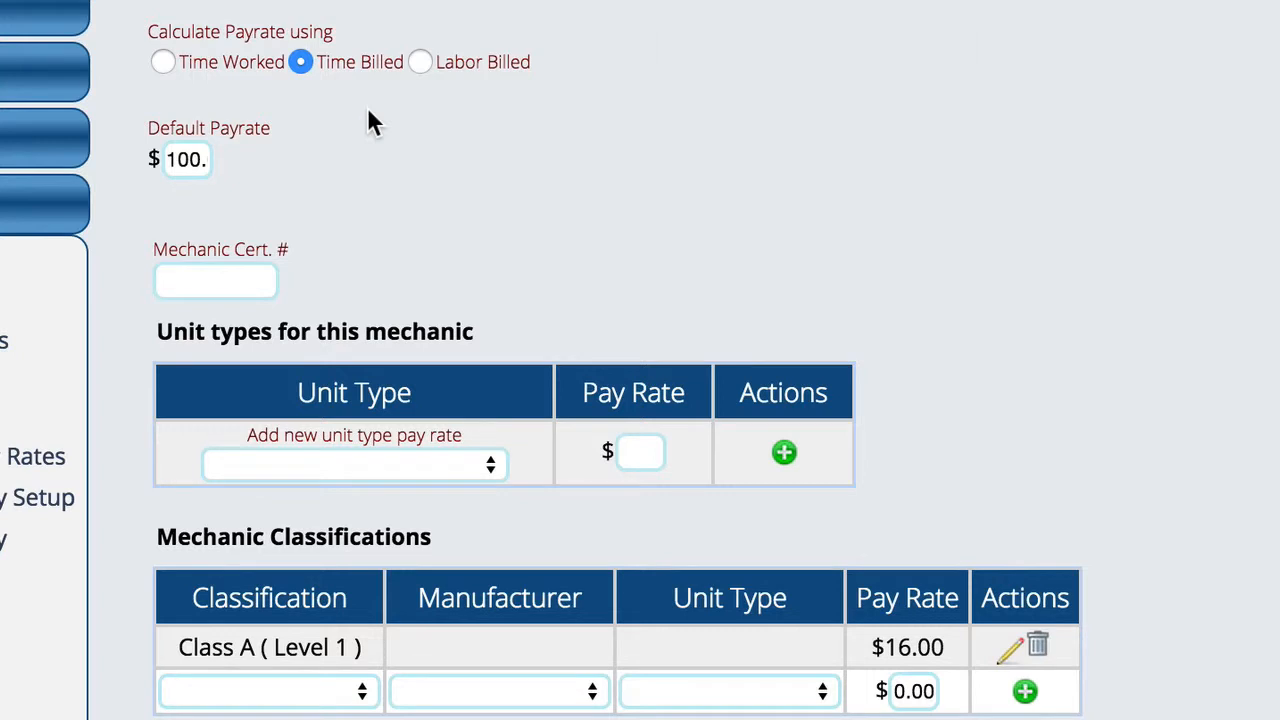
Scroll through the pay rate settings showing time-billed pay and unit-type rates
{"action": "scroll", "scroll_direction": "down", "scroll_amount": 3}
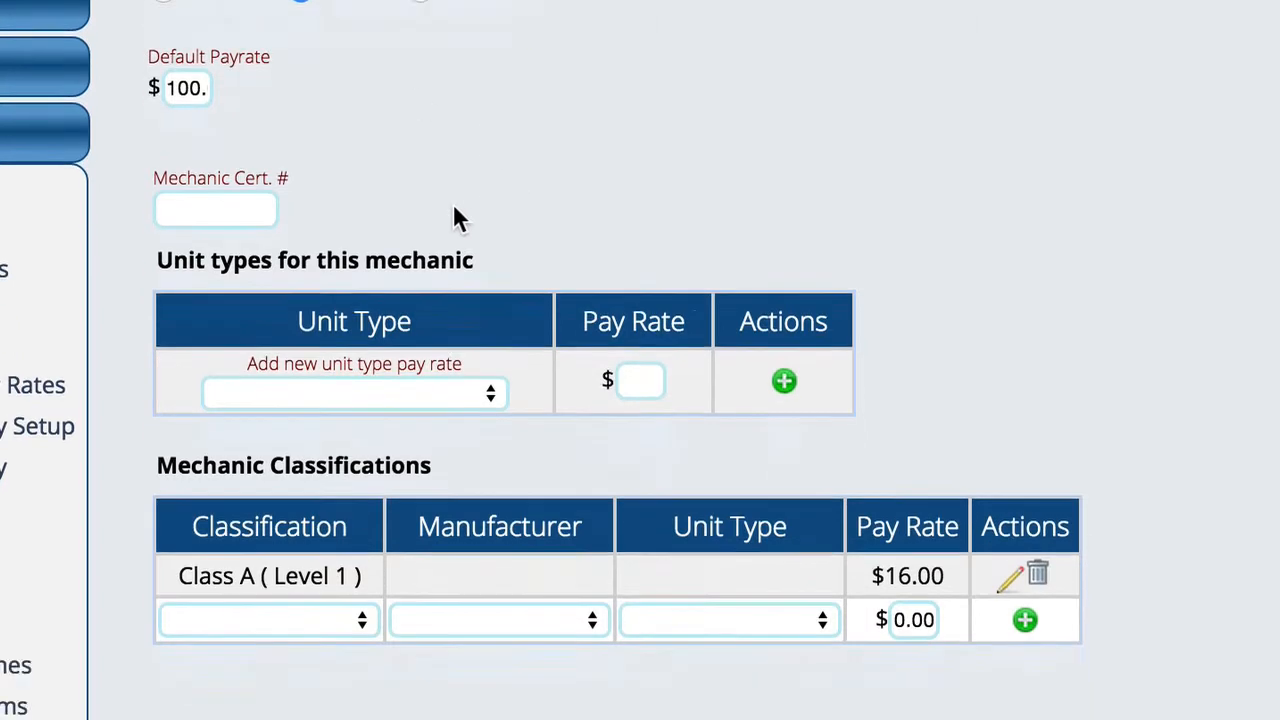
{"action": "scroll", "scroll_direction": "down", "scroll_amount": 3}
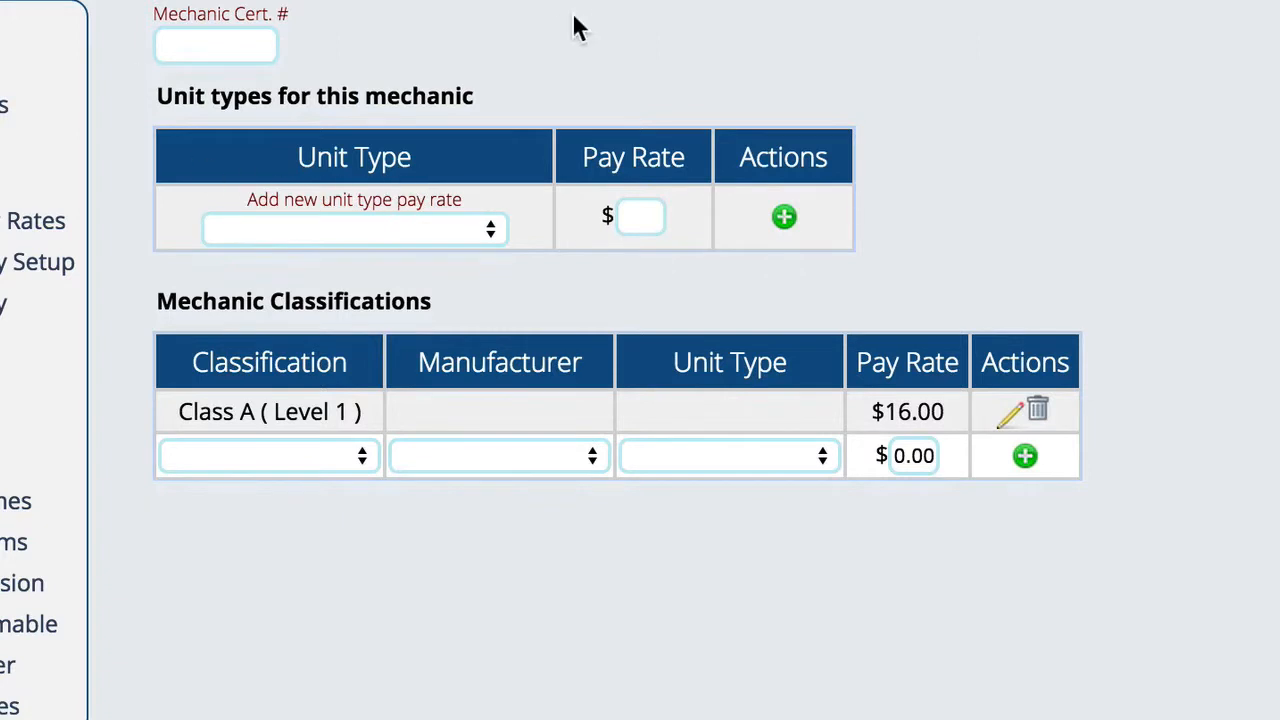
{"action": "mouse_move", "coordinate": [425, 255]}
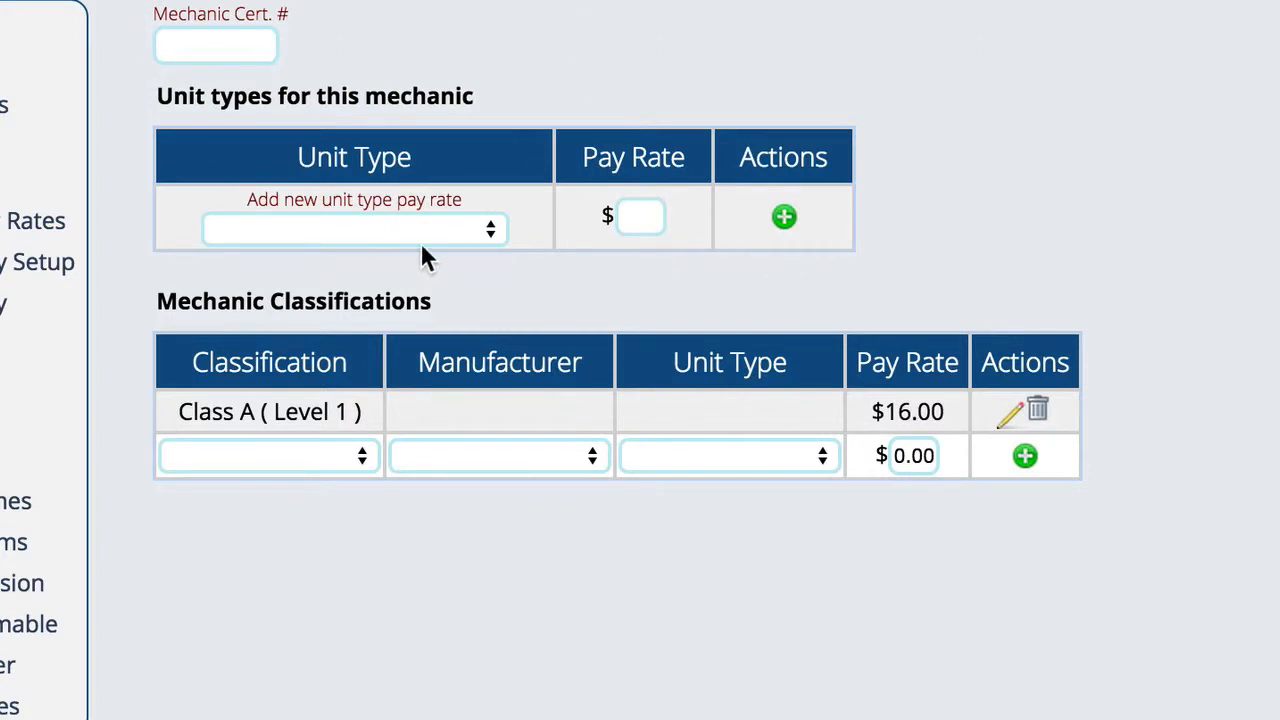
{"action": "mouse_move", "coordinate": [289, 476]}
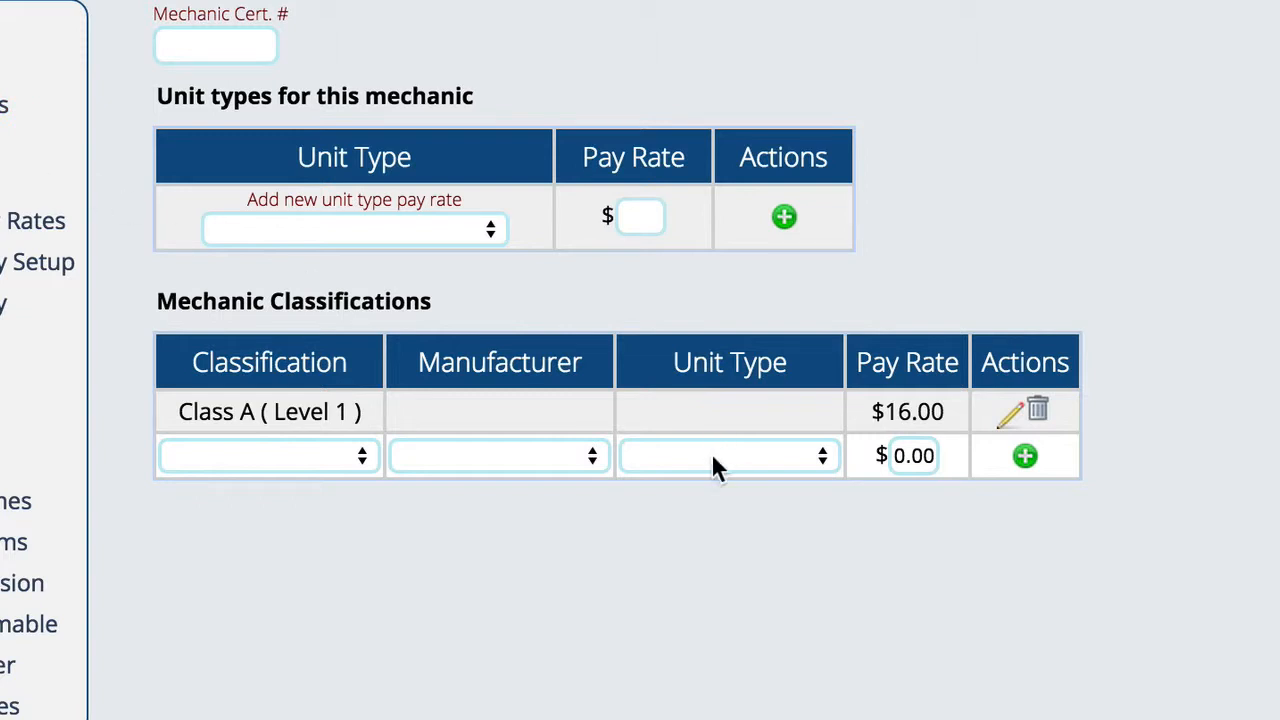
{"action": "mouse_move", "coordinate": [515, 460]}
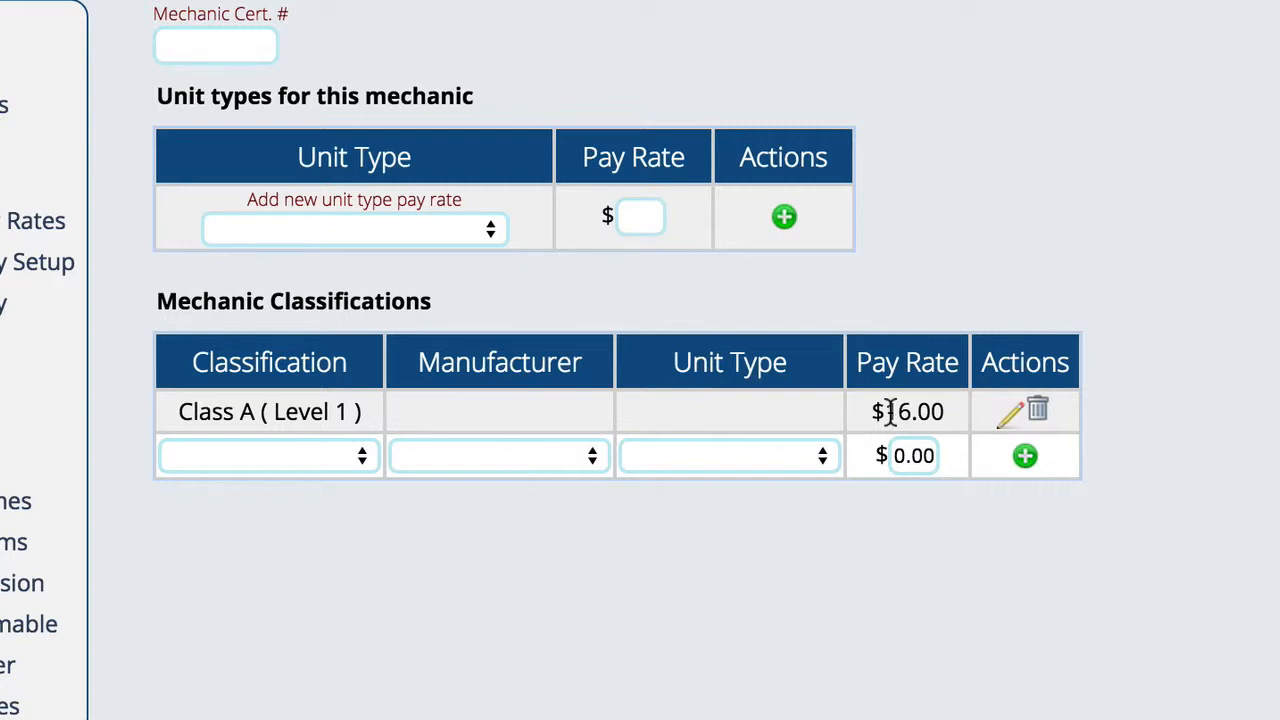
{"action": "mouse_move", "coordinate": [347, 415]}
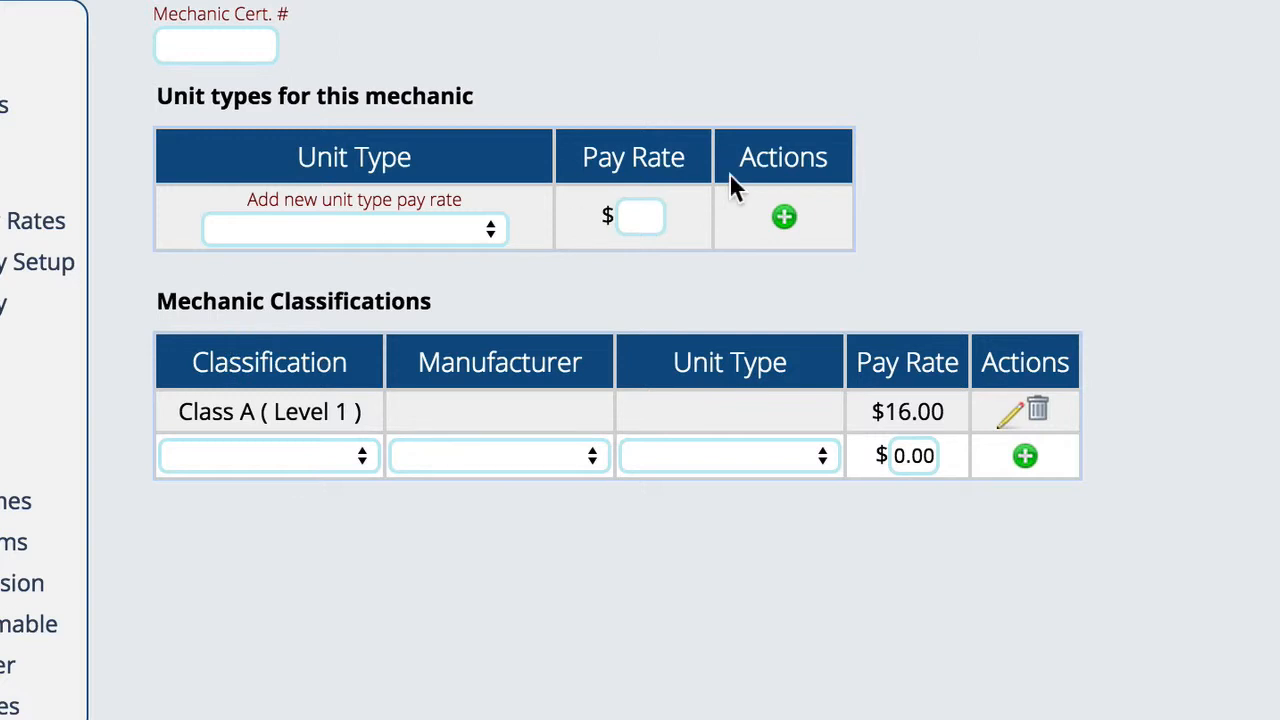
{"action": "mouse_move", "coordinate": [640, 15]}
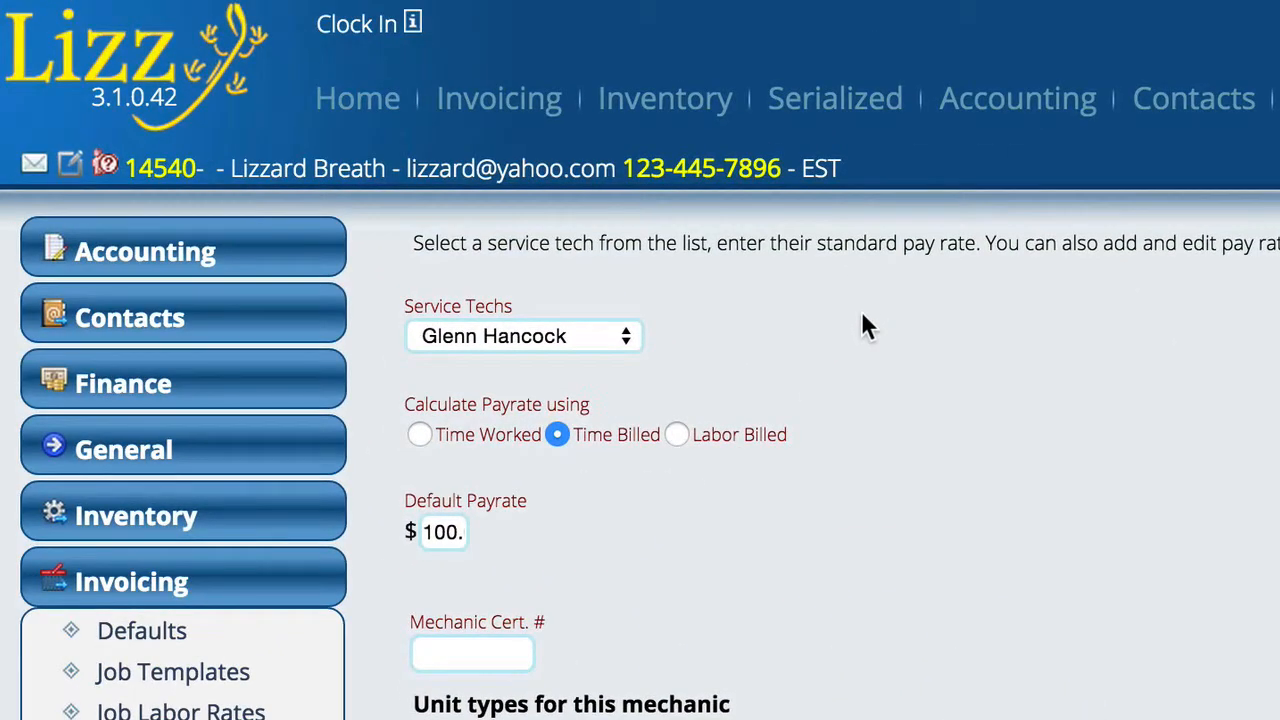
{"action": "mouse_move", "coordinate": [878, 380]}
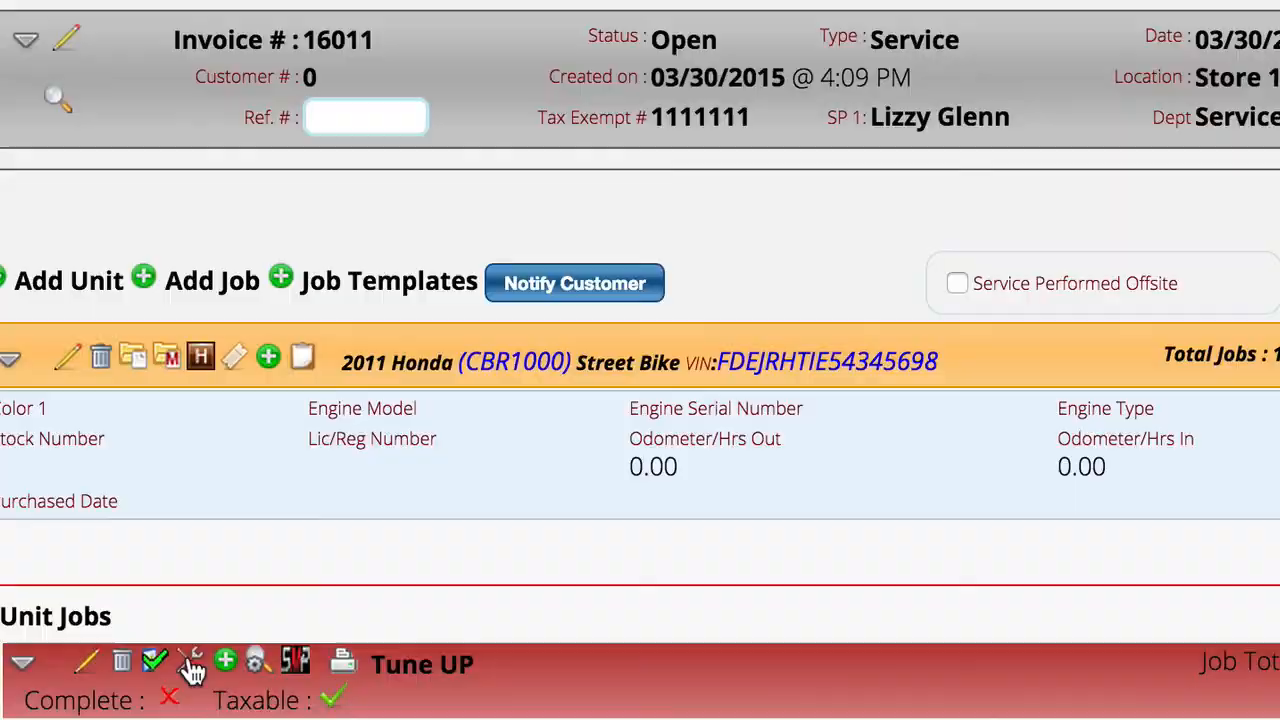
{"action": "left_click", "coordinate": [191, 660]}
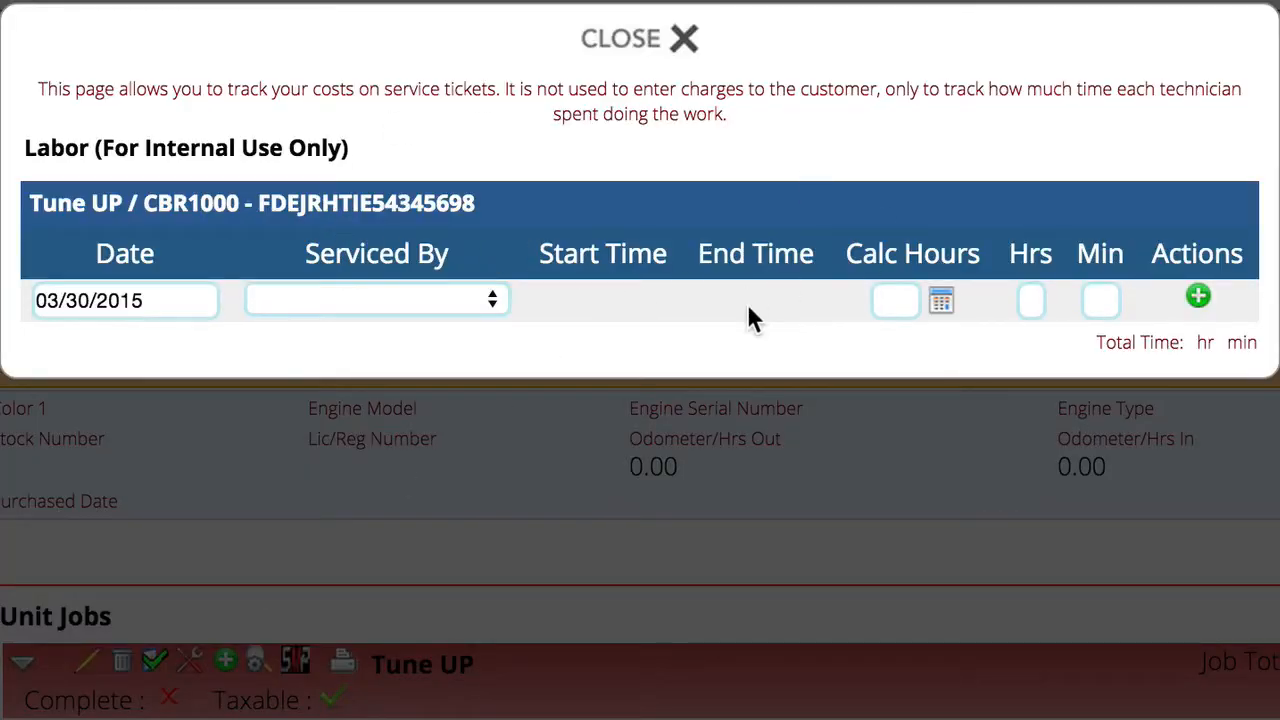
{"action": "mouse_move", "coordinate": [372, 303]}
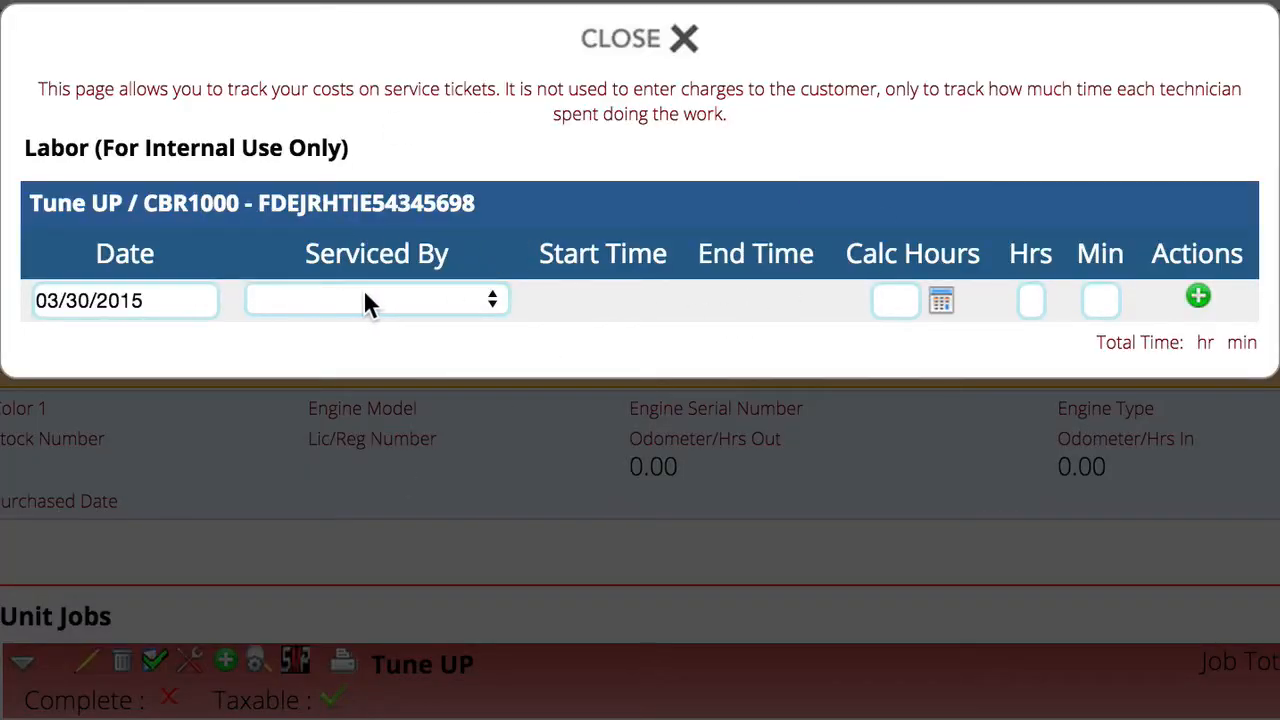
{"action": "mouse_move", "coordinate": [418, 330]}
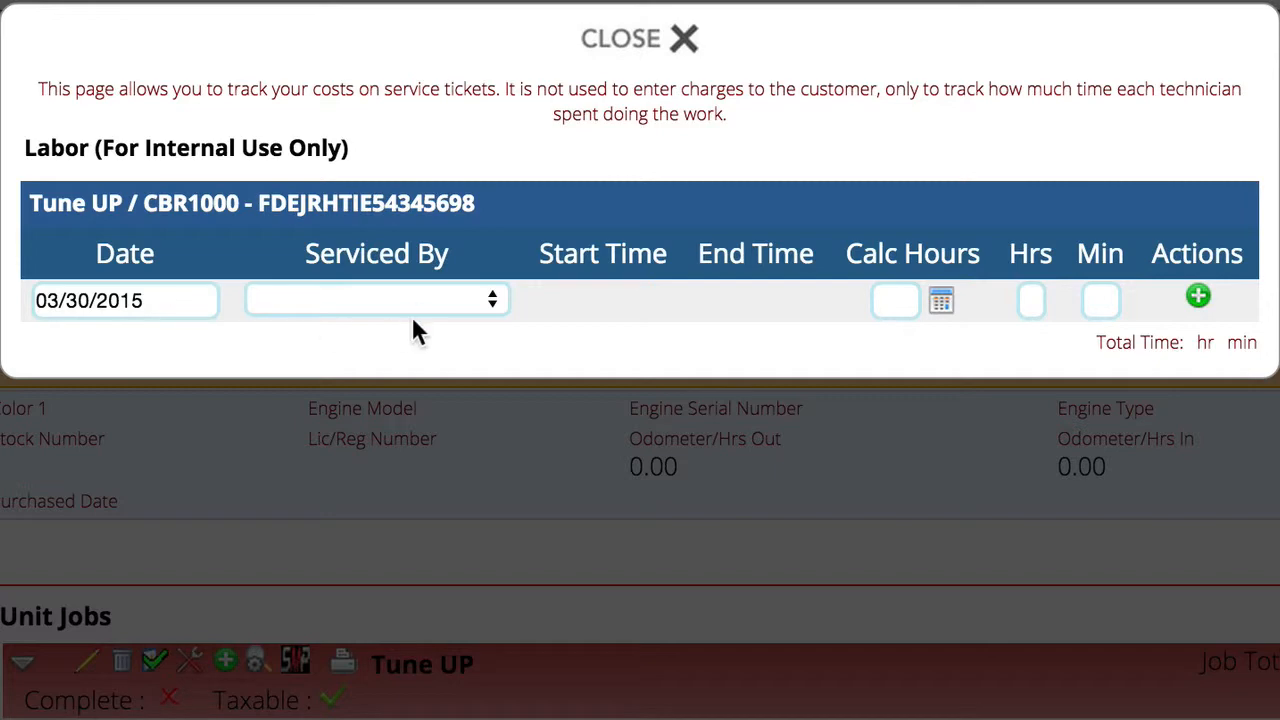
{"action": "left_click", "coordinate": [376, 299]}
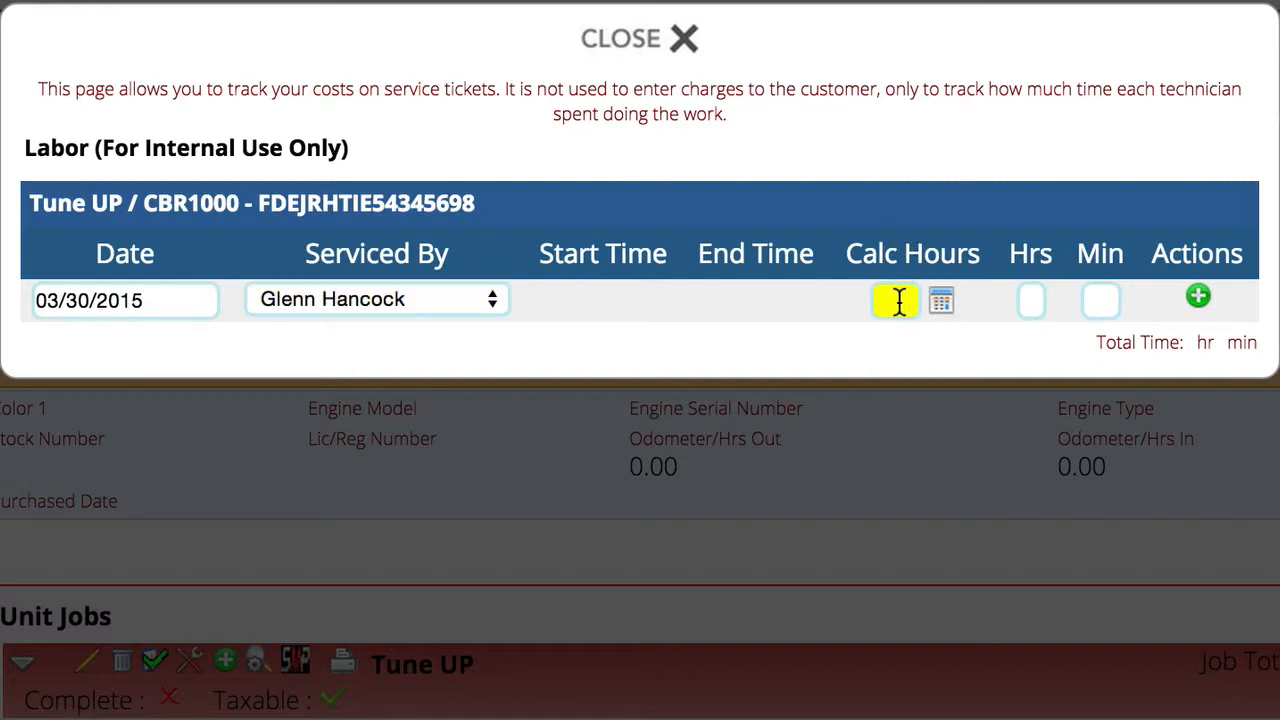
{"action": "type", "text": "2.25"}
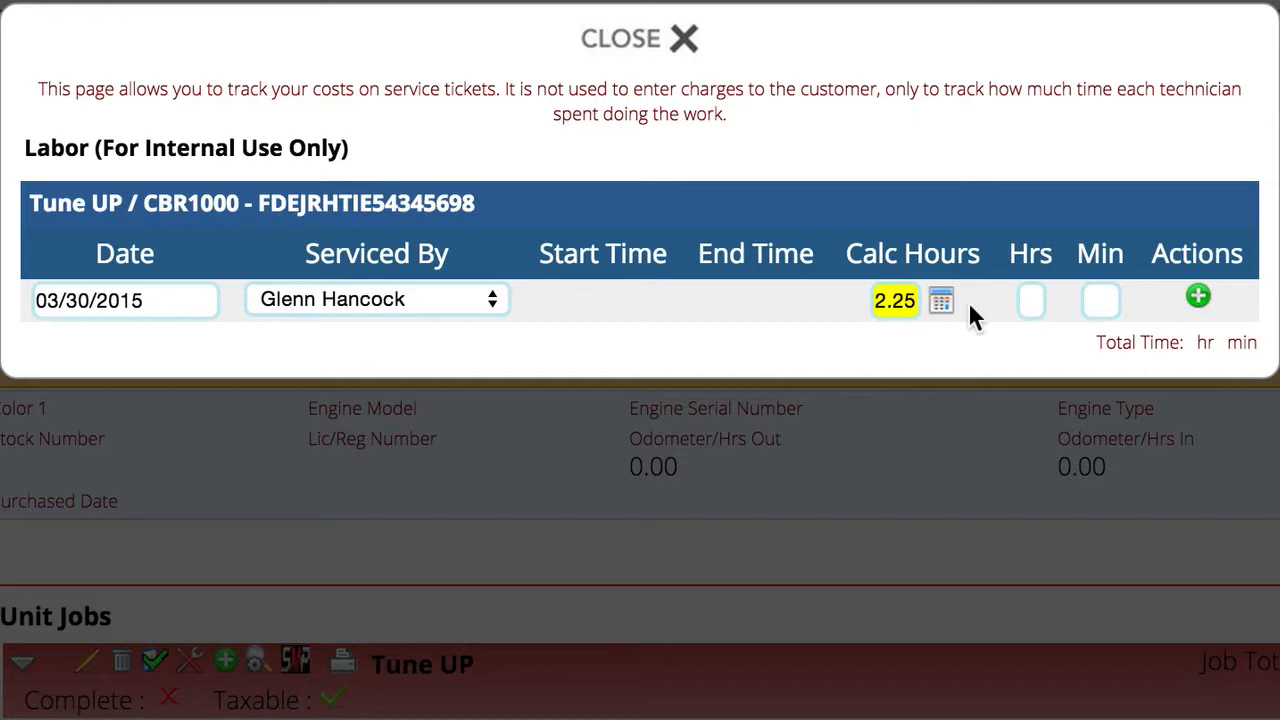
{"action": "mouse_move", "coordinate": [940, 300]}
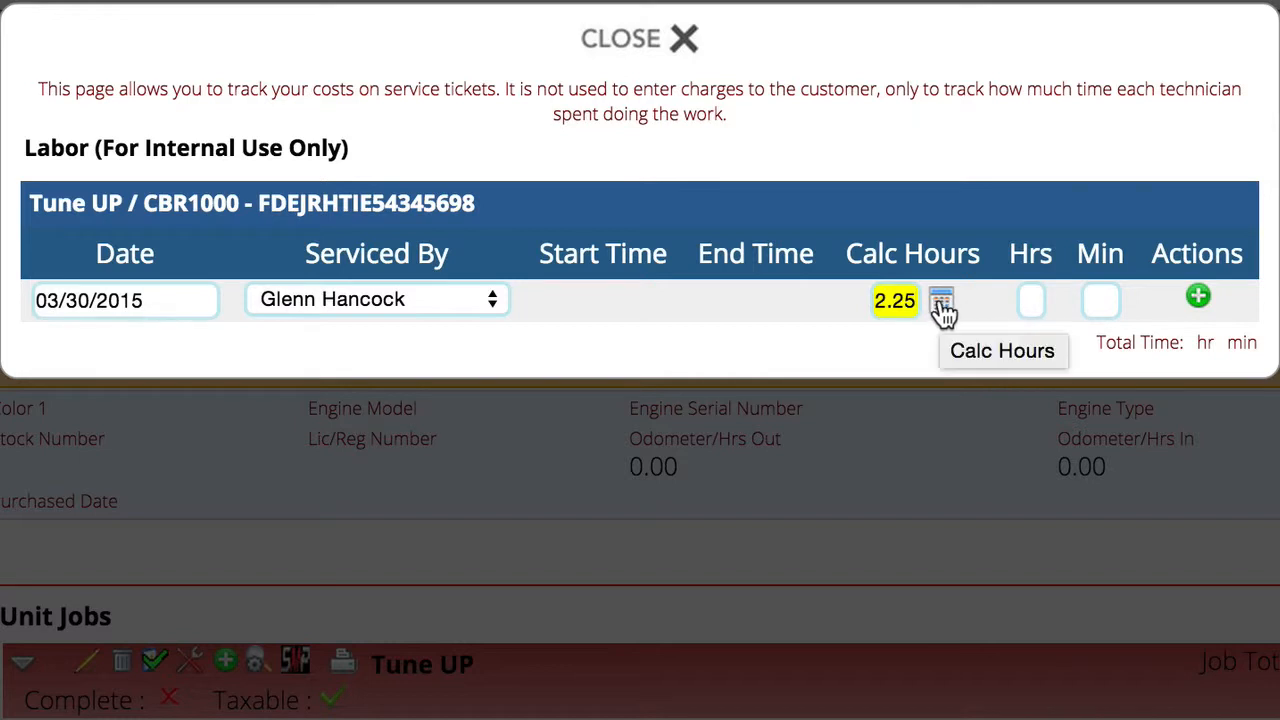
{"action": "left_click", "coordinate": [941, 300]}
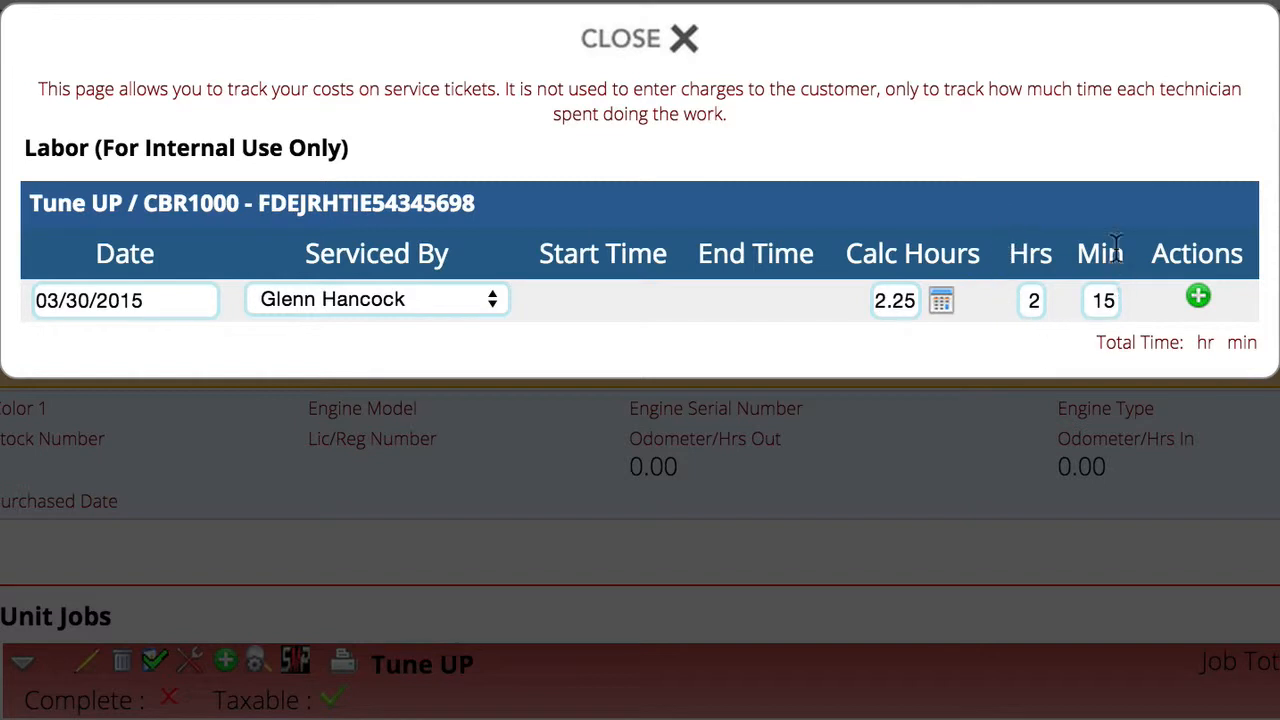
{"action": "mouse_move", "coordinate": [1019, 253]}
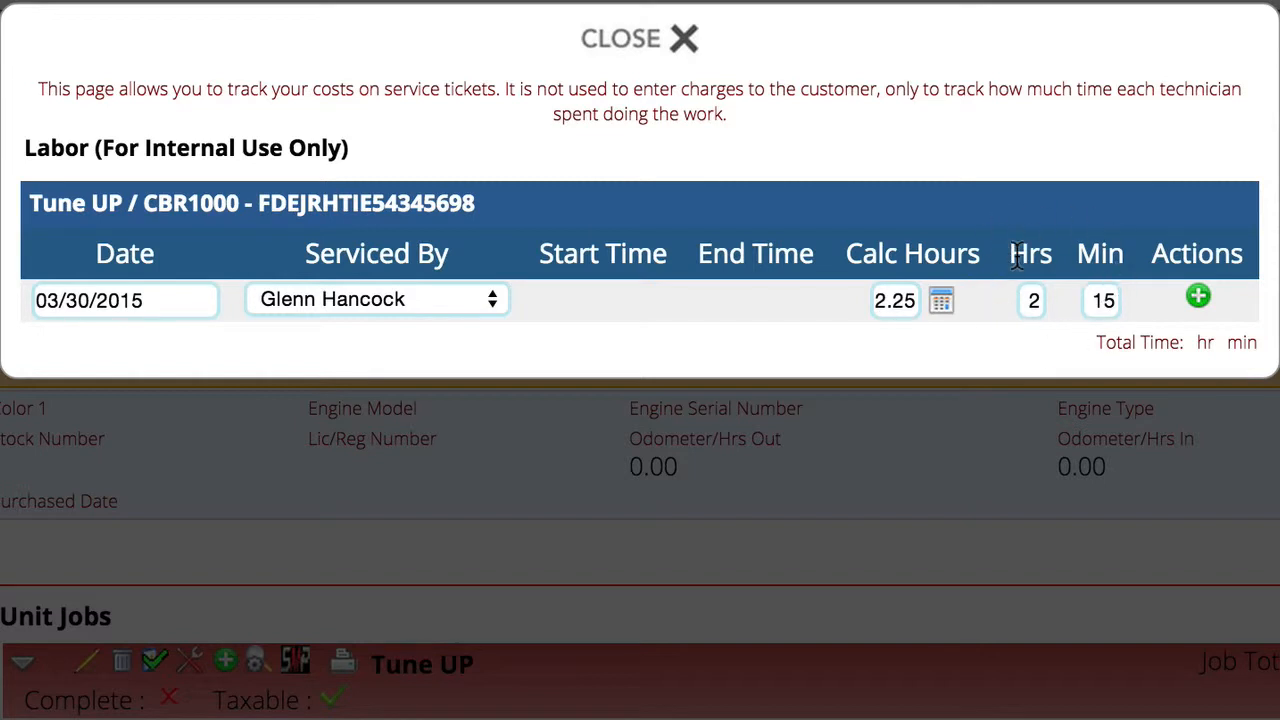
{"action": "mouse_move", "coordinate": [825, 310]}
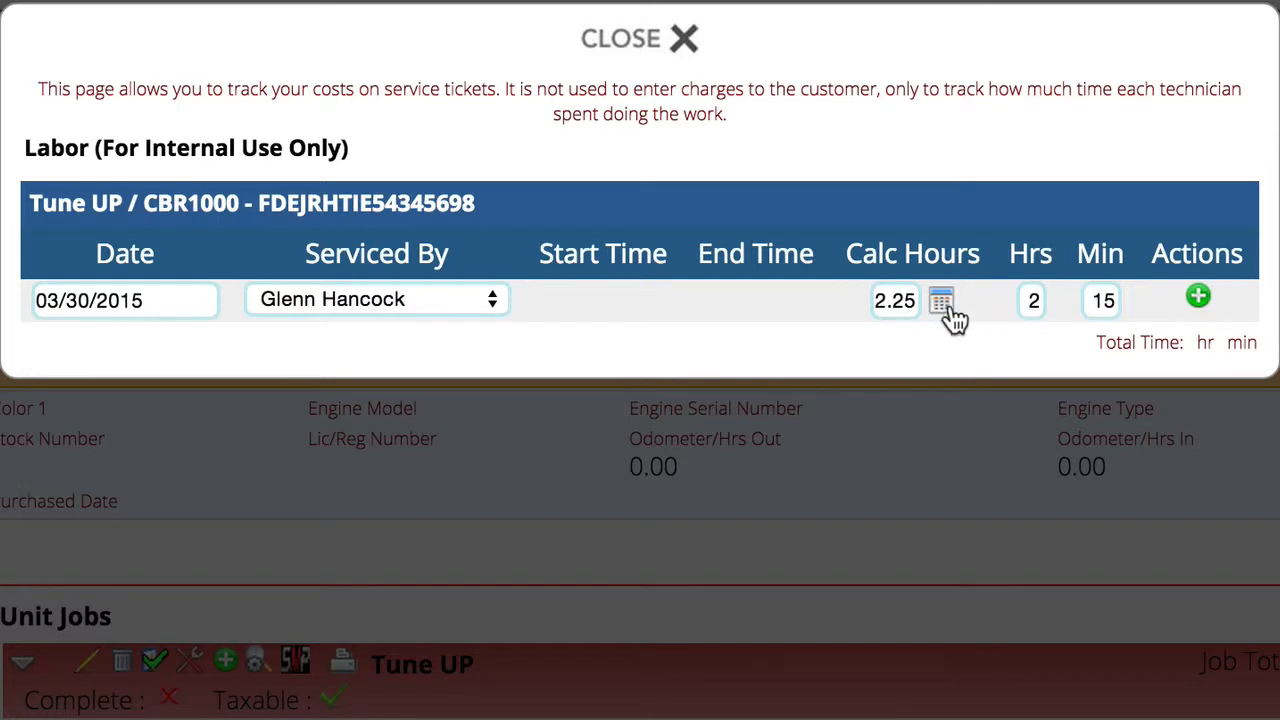
{"action": "mouse_move", "coordinate": [1070, 320]}
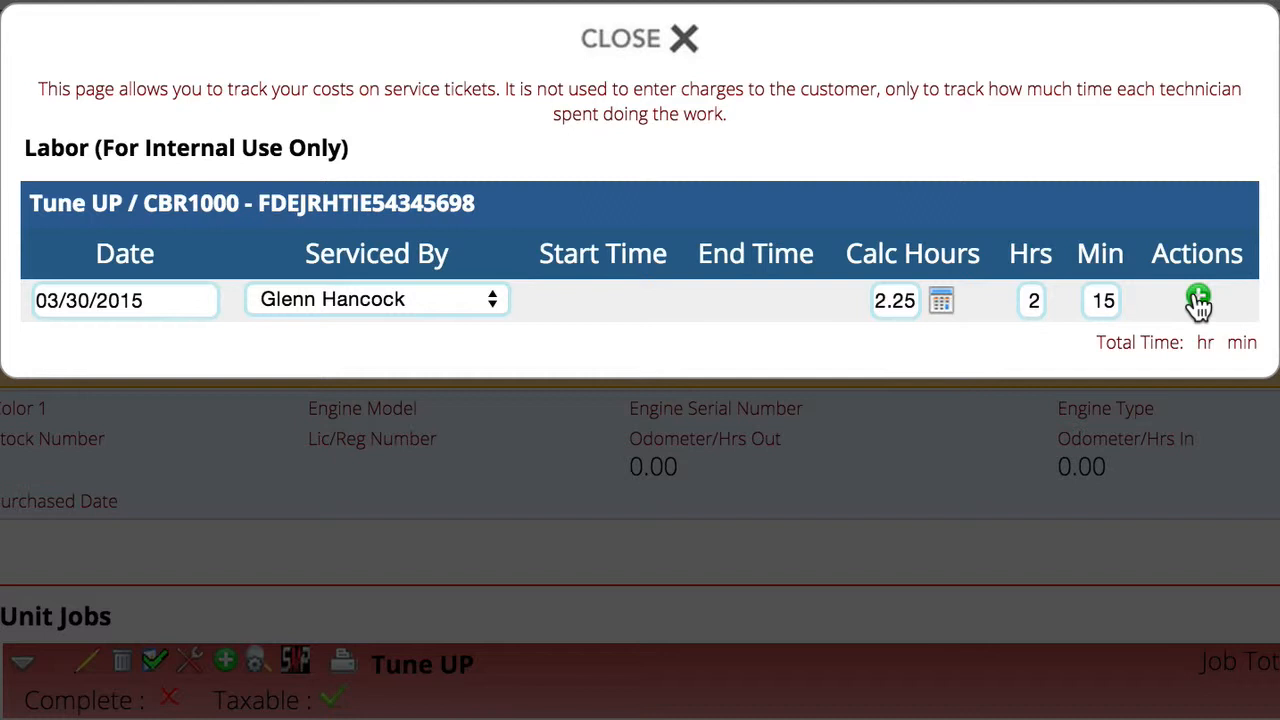
{"action": "left_click", "coordinate": [1198, 300]}
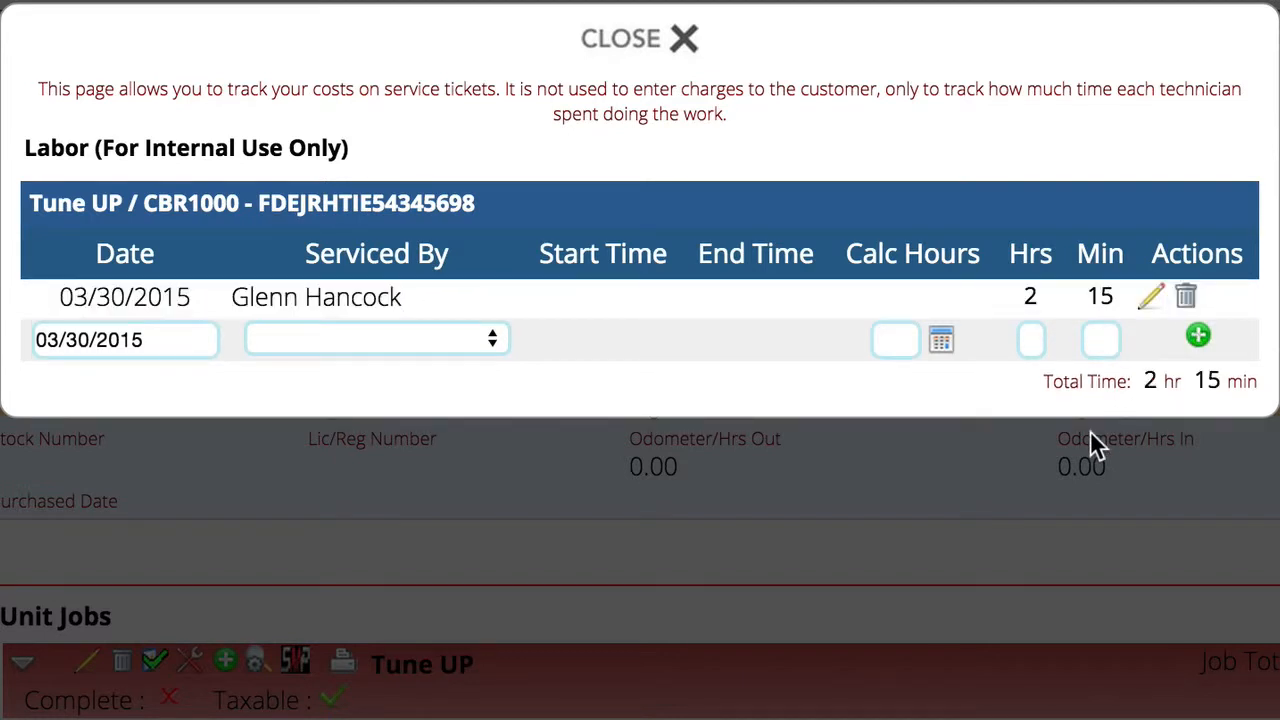
{"action": "mouse_move", "coordinate": [540, 343]}
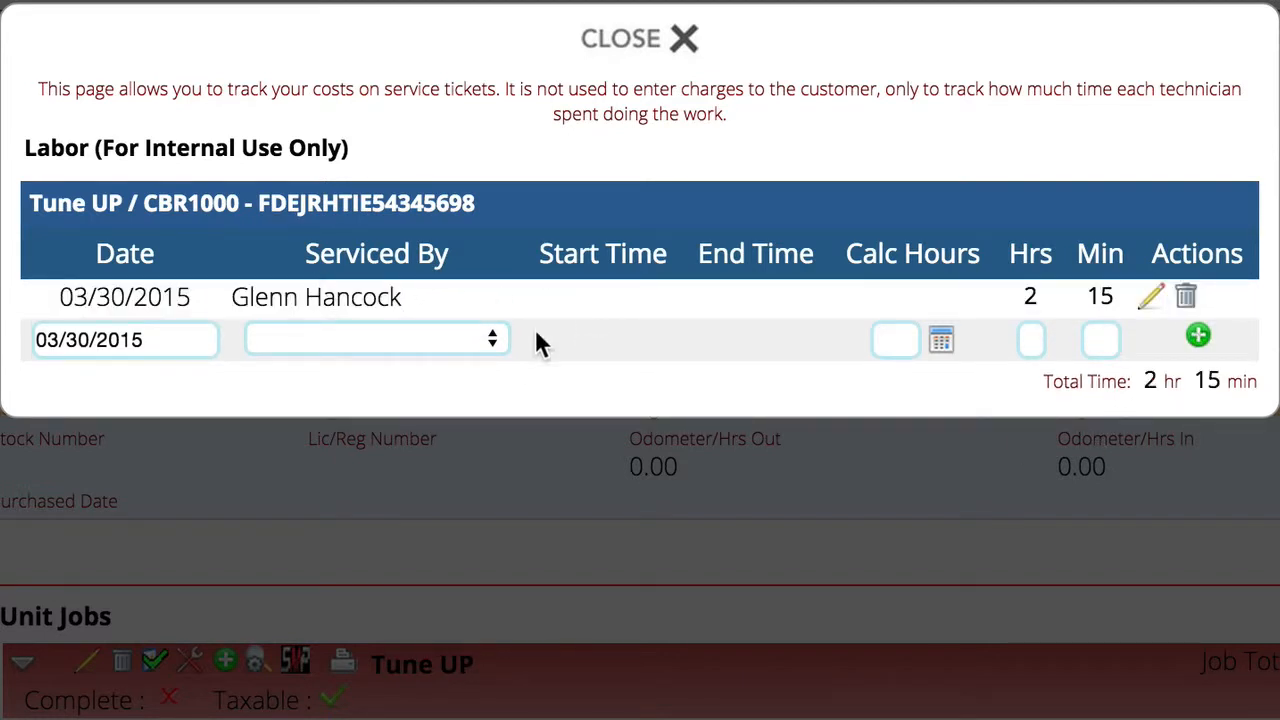
{"action": "mouse_move", "coordinate": [640, 40]}
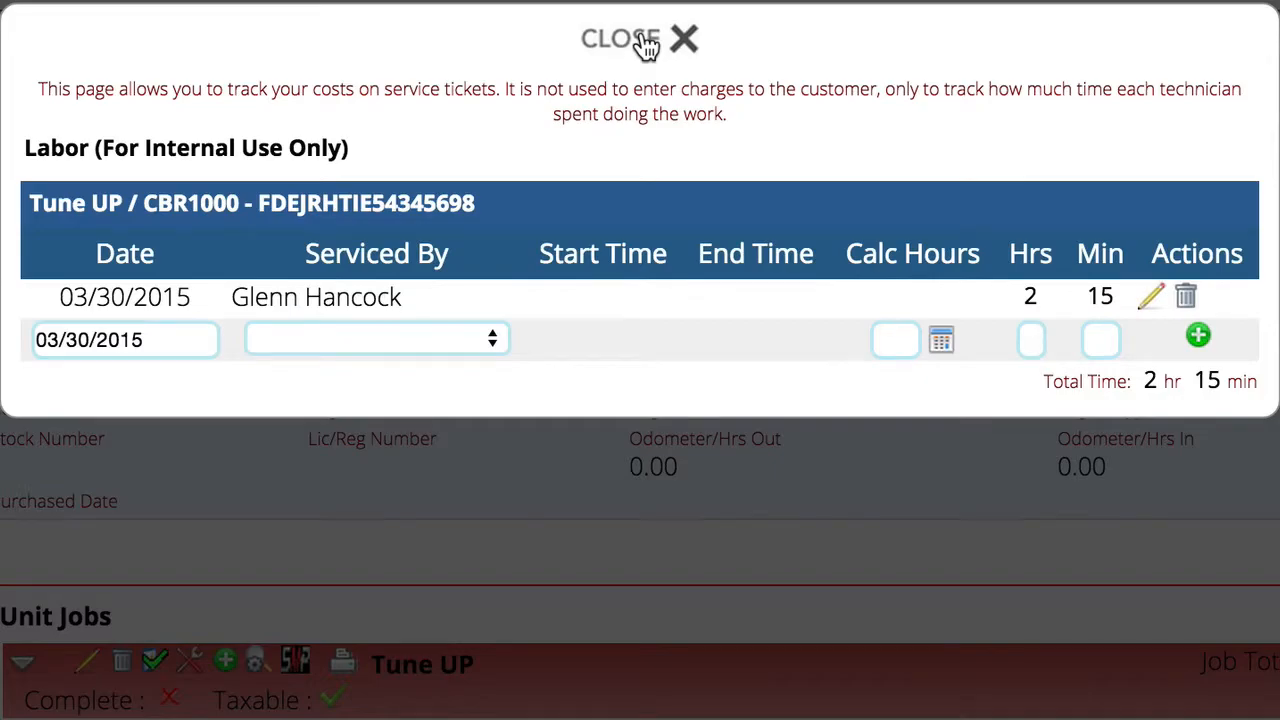
{"action": "left_click", "coordinate": [620, 38]}
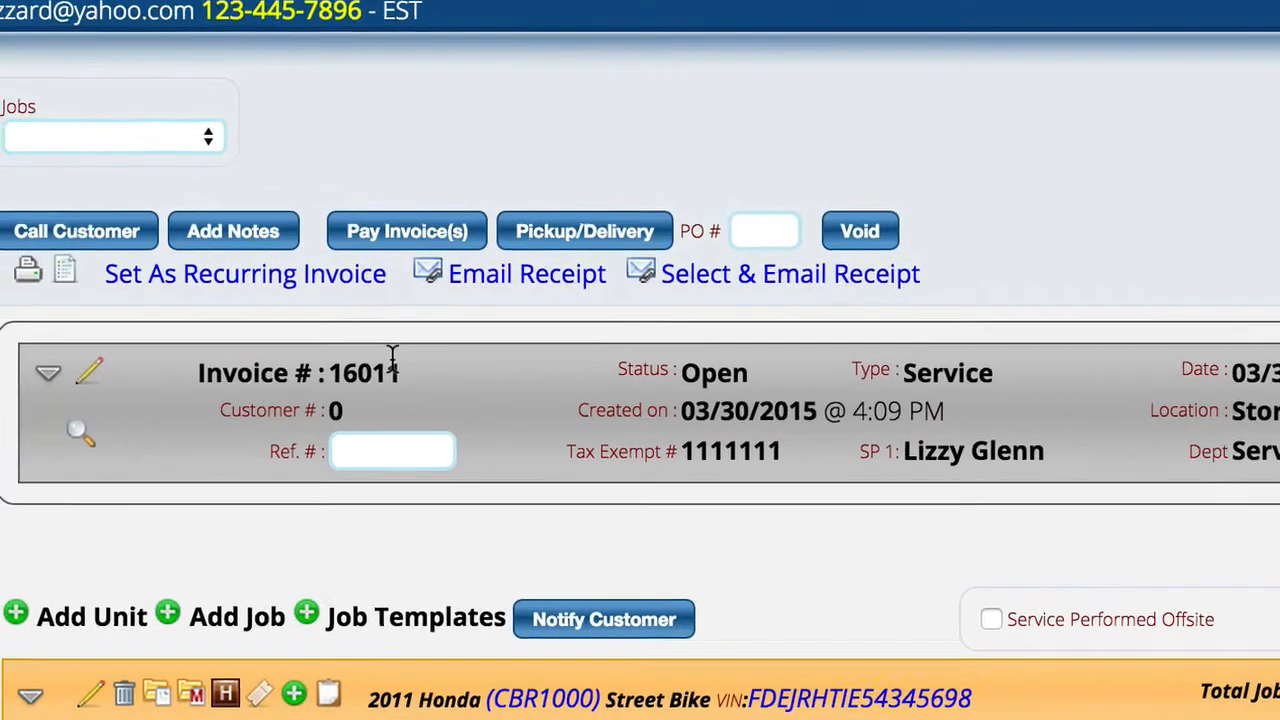
Select the Tune UP job from the invoice Jobs list and reopen its labor log
{"action": "left_click", "coordinate": [112, 136]}
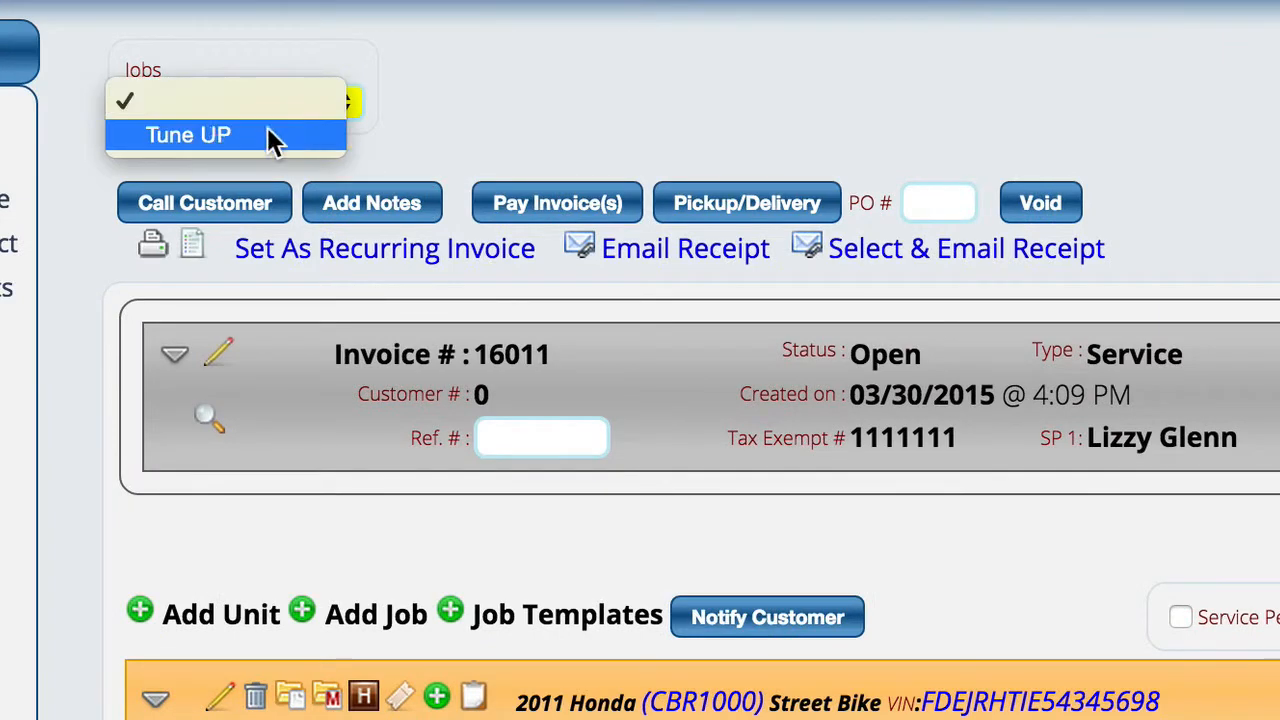
{"action": "left_click", "coordinate": [188, 134]}
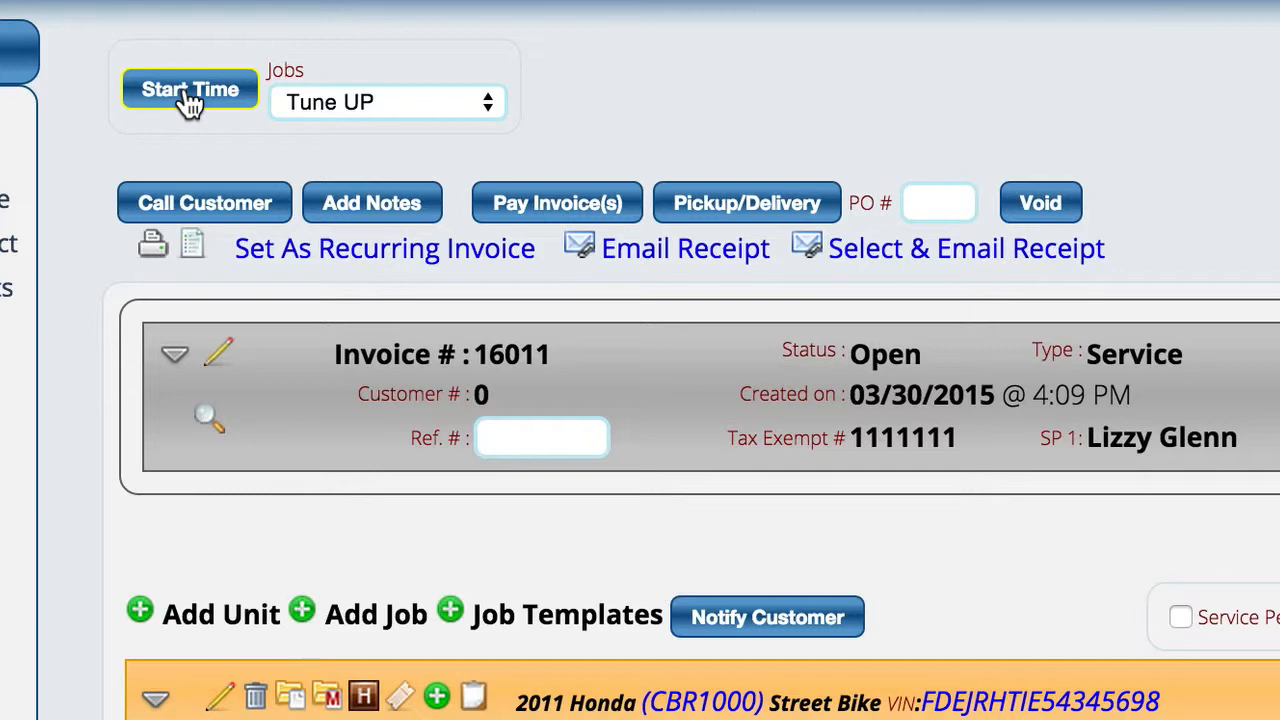
{"action": "left_click", "coordinate": [190, 90]}
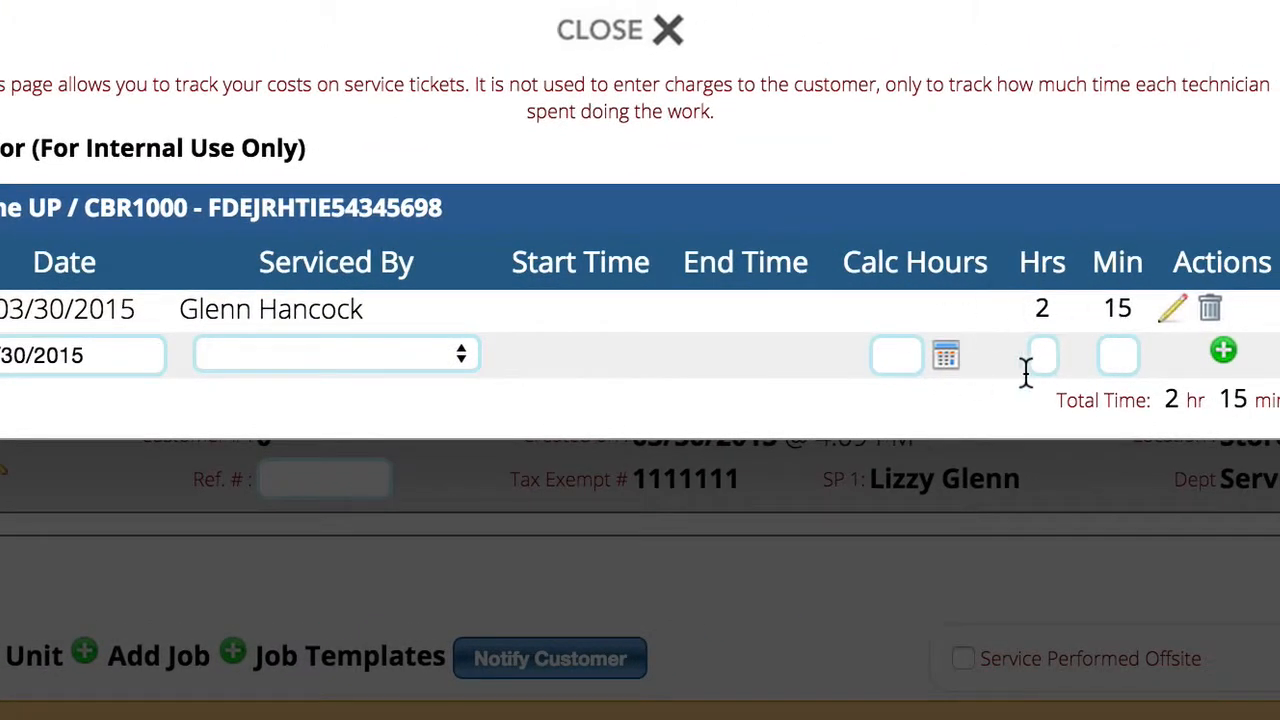
{"action": "mouse_move", "coordinate": [600, 30]}
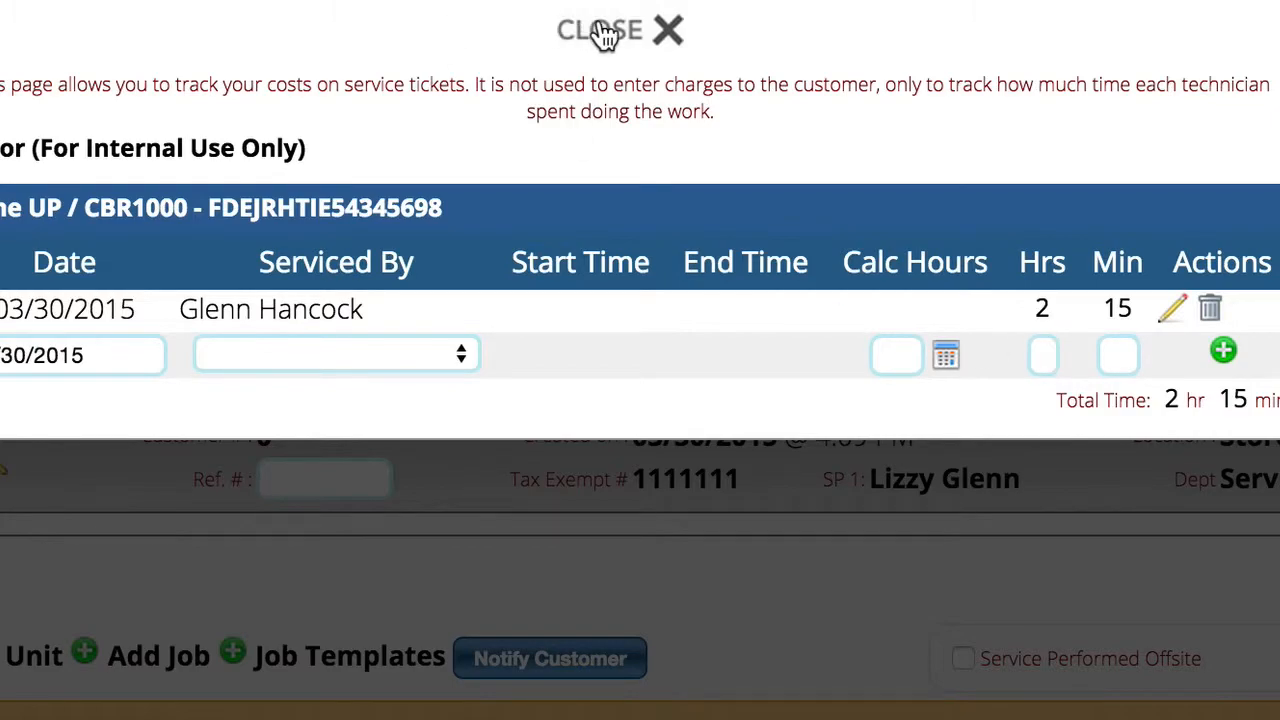
Close the Tune UP labor log to reach the job edit form
{"action": "left_click", "coordinate": [620, 30]}
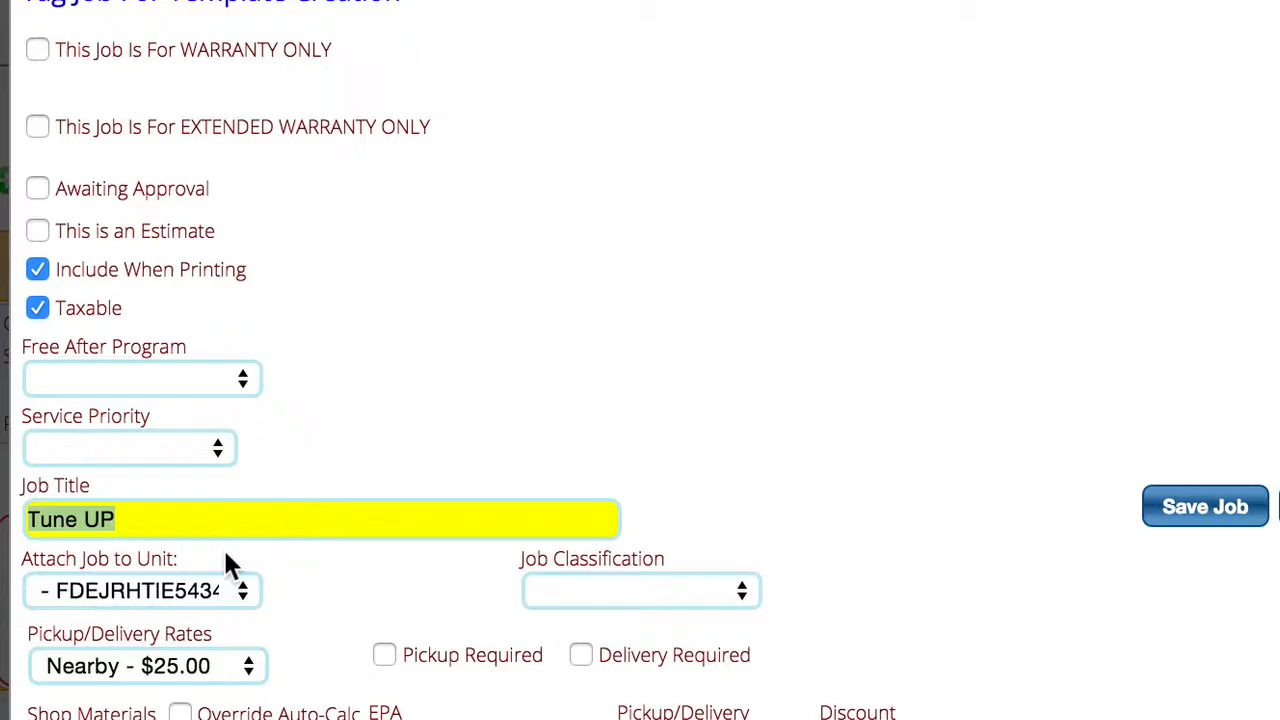
{"action": "scroll", "scroll_direction": "down", "scroll_amount": 3}
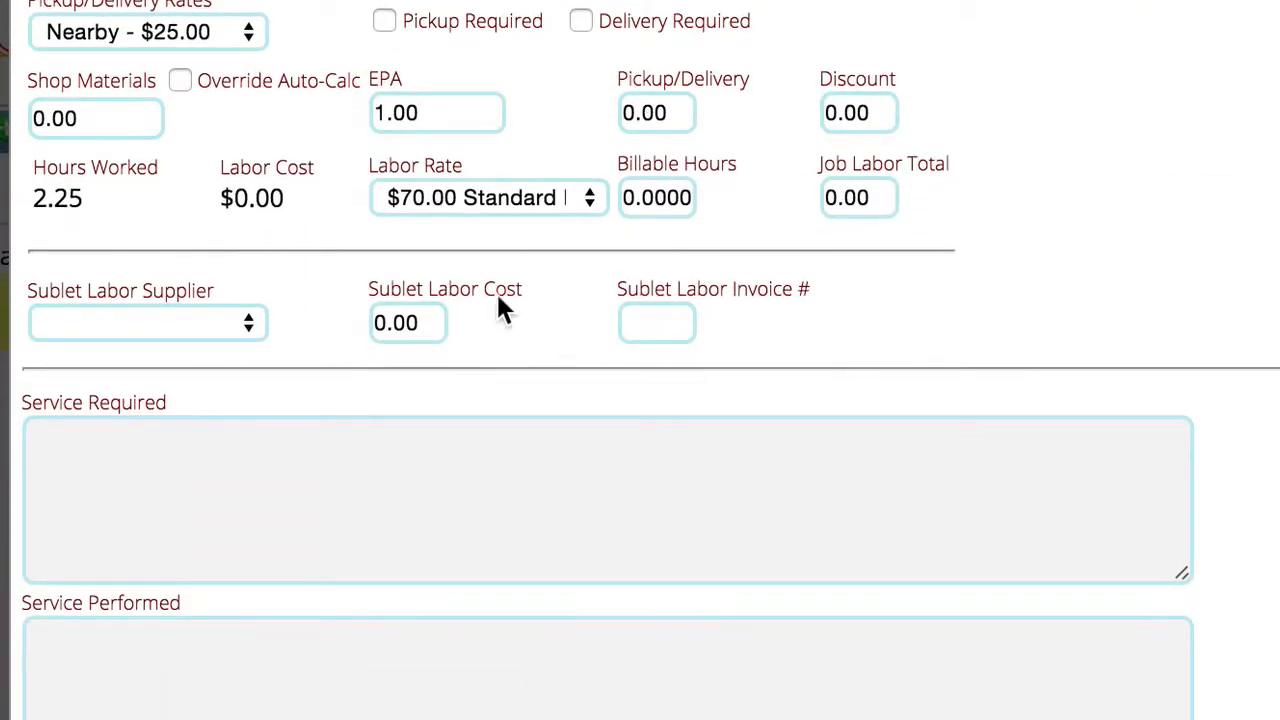
{"action": "mouse_move", "coordinate": [57, 205]}
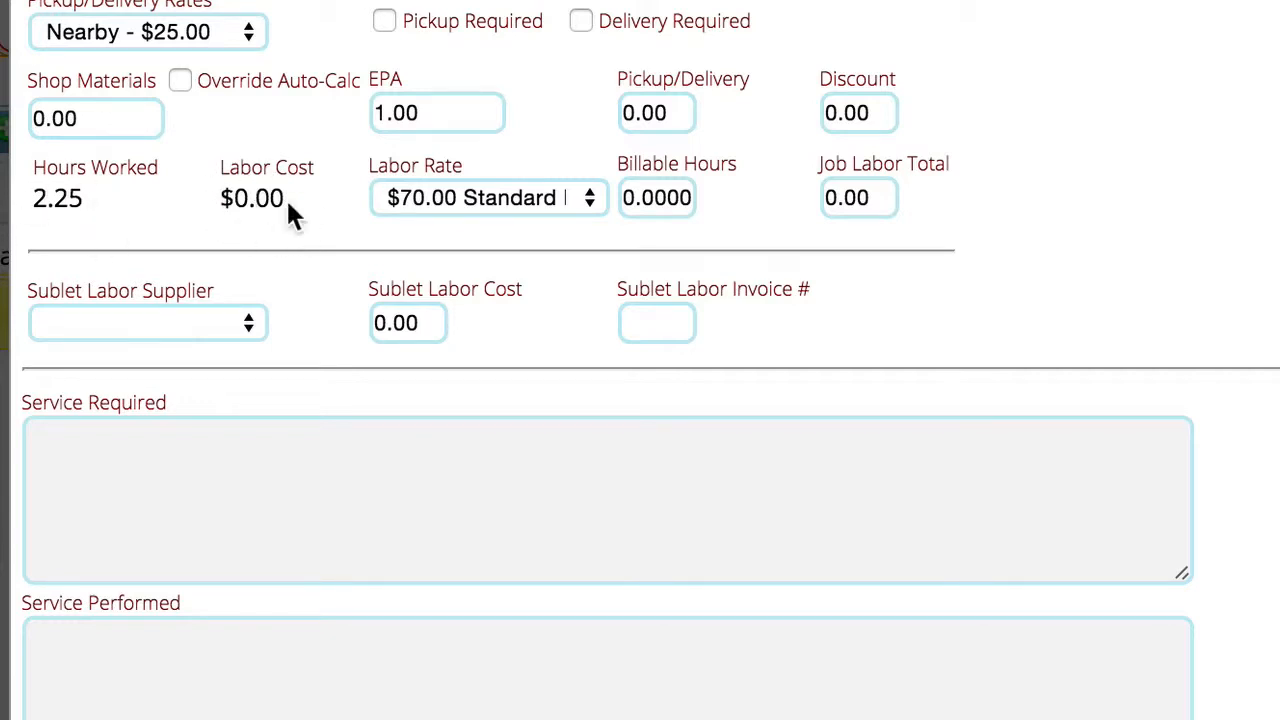
{"action": "mouse_move", "coordinate": [462, 95]}
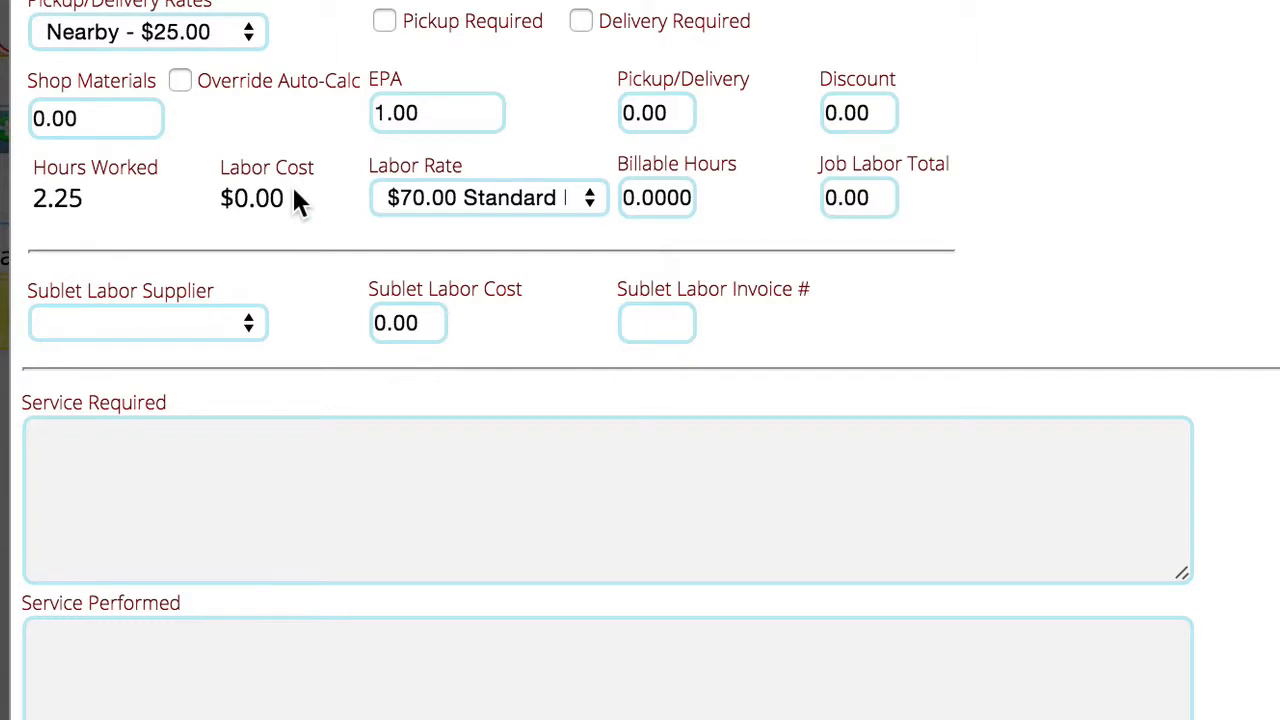
{"action": "mouse_move", "coordinate": [291, 205]}
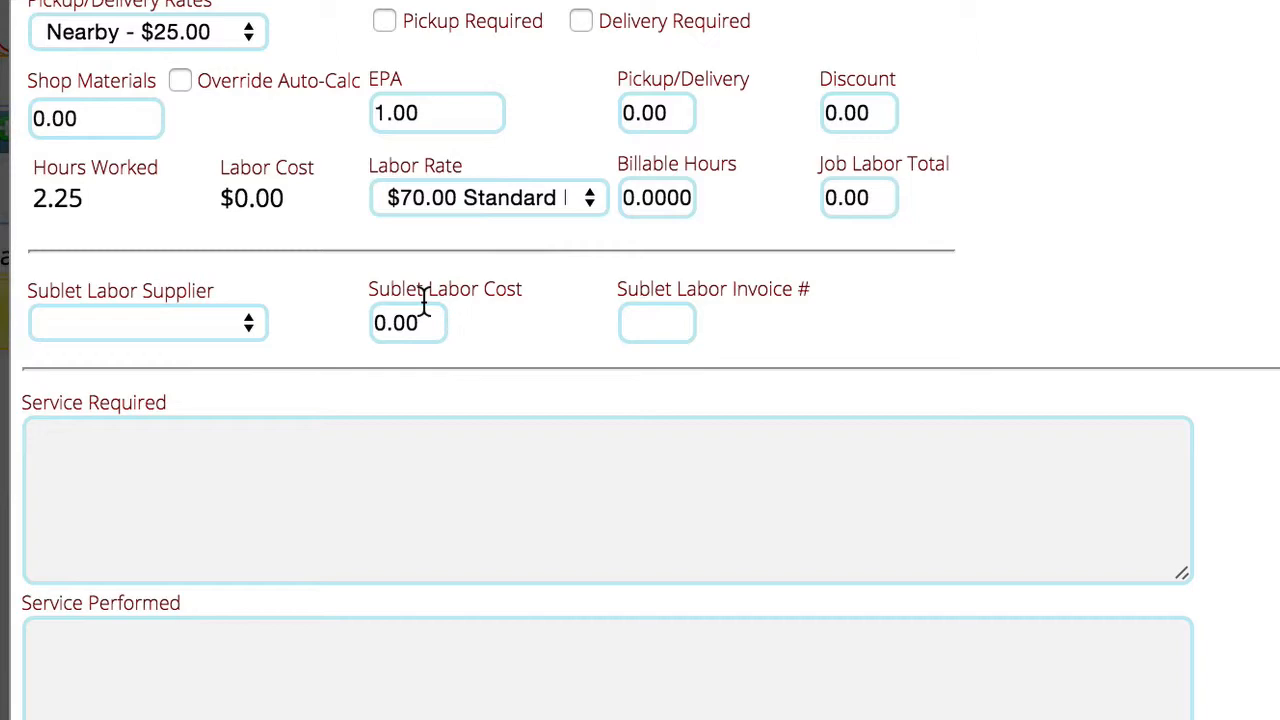
{"action": "mouse_move", "coordinate": [1028, 55]}
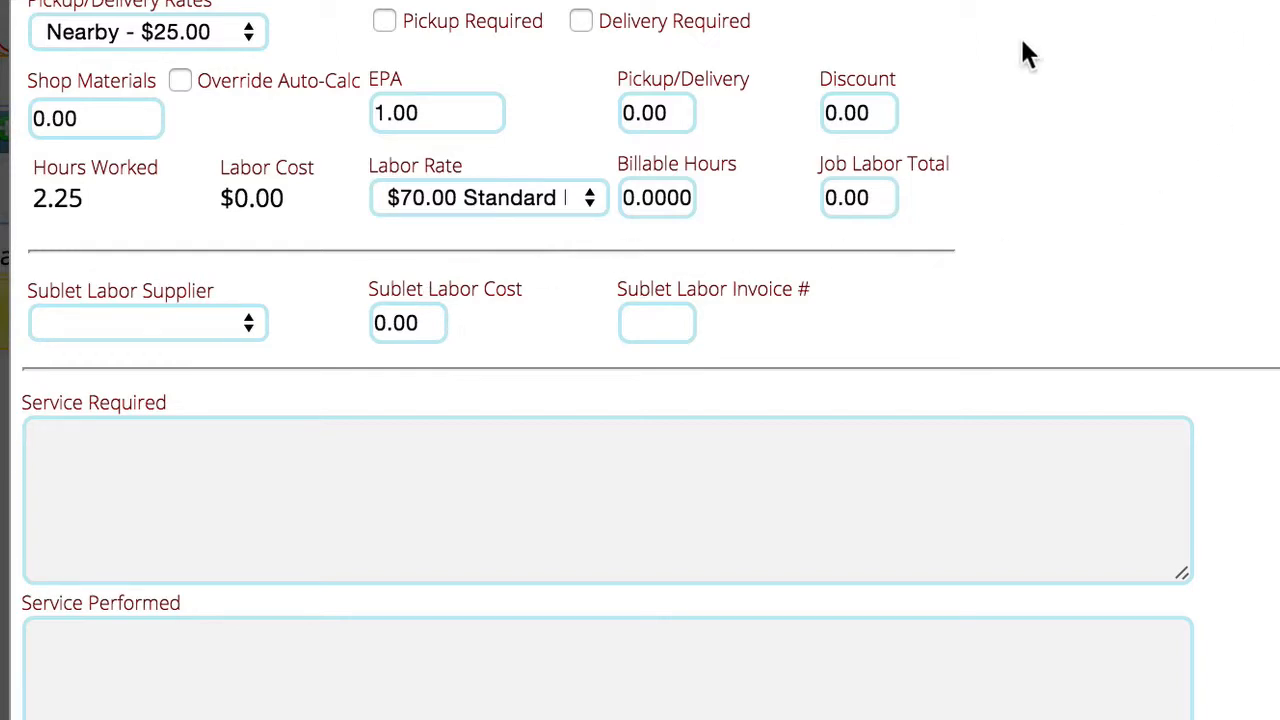